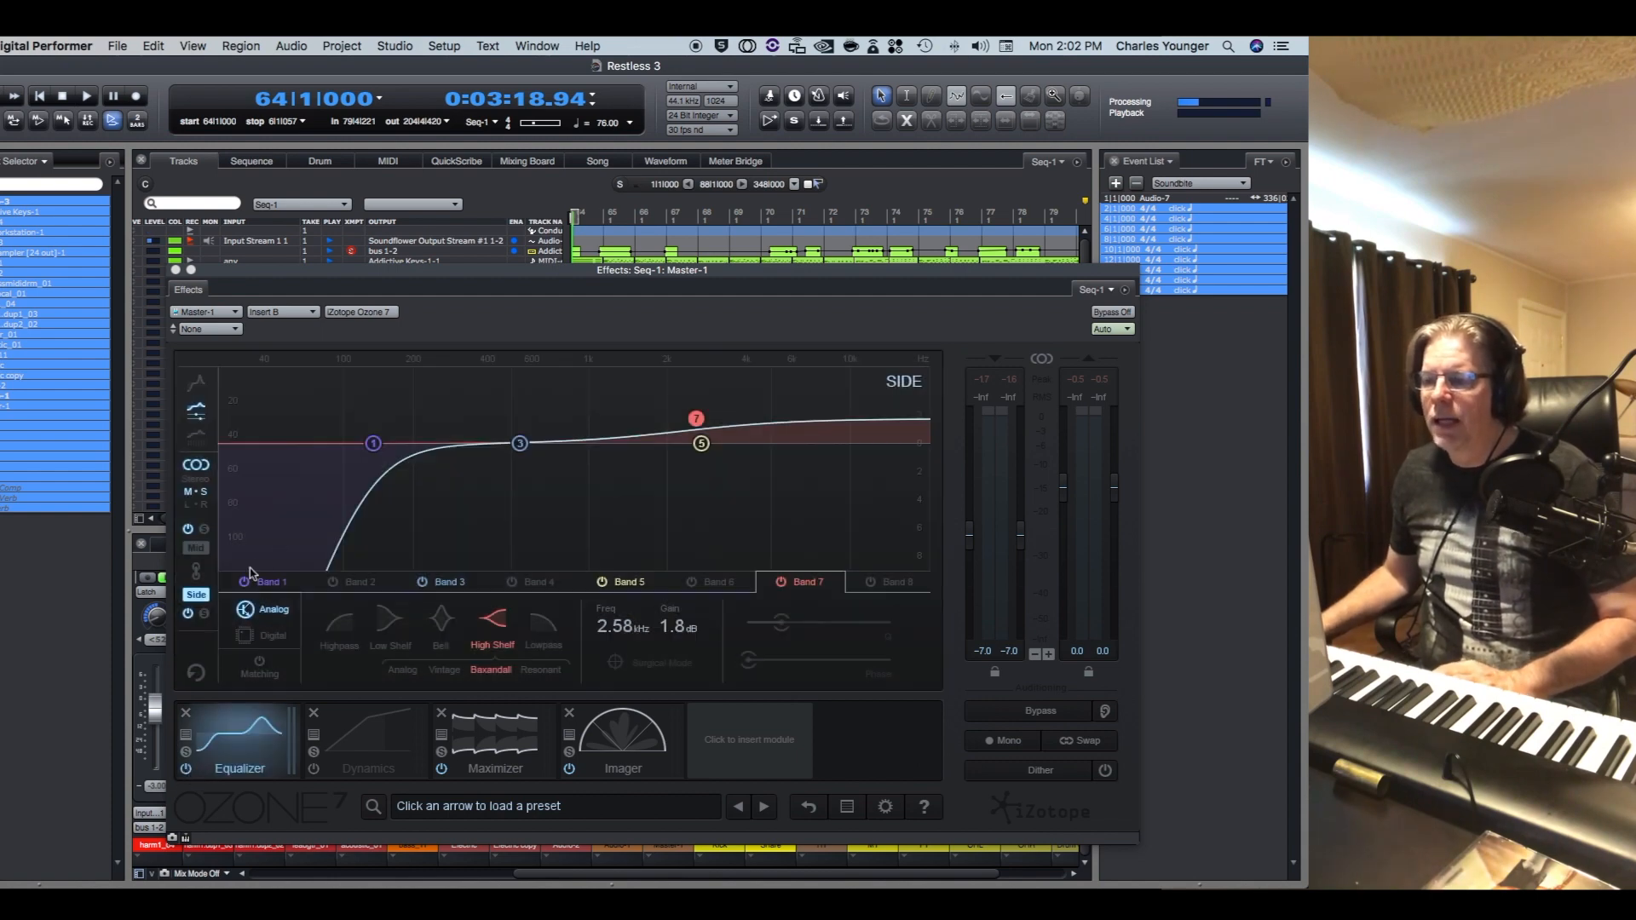
mouse_move(207, 621)
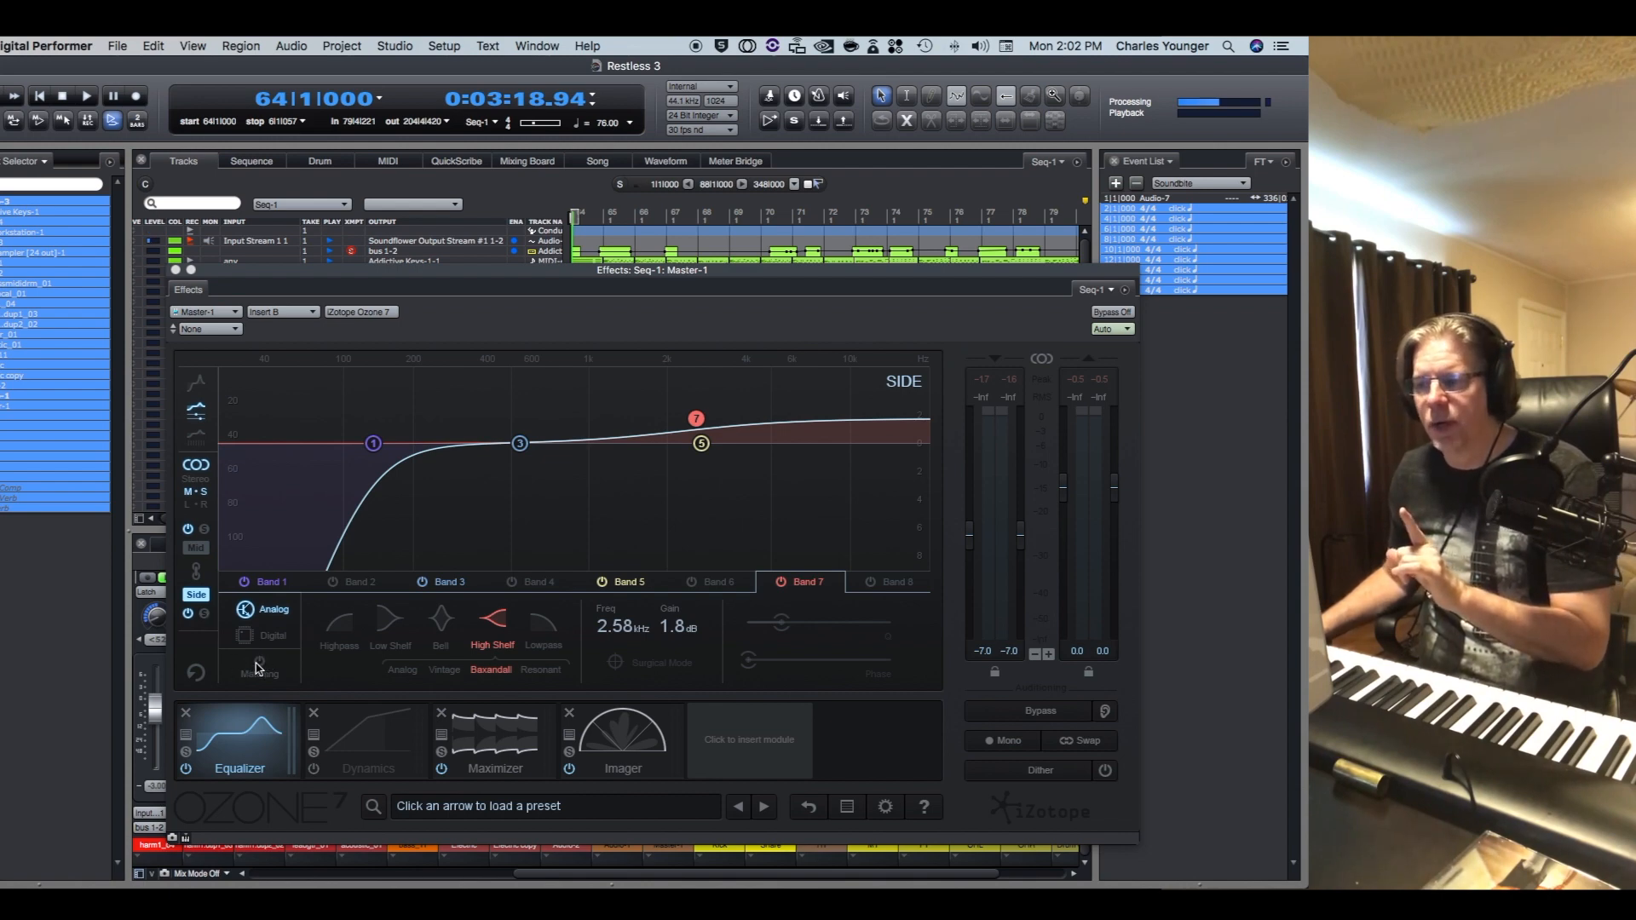
mouse_move(259, 665)
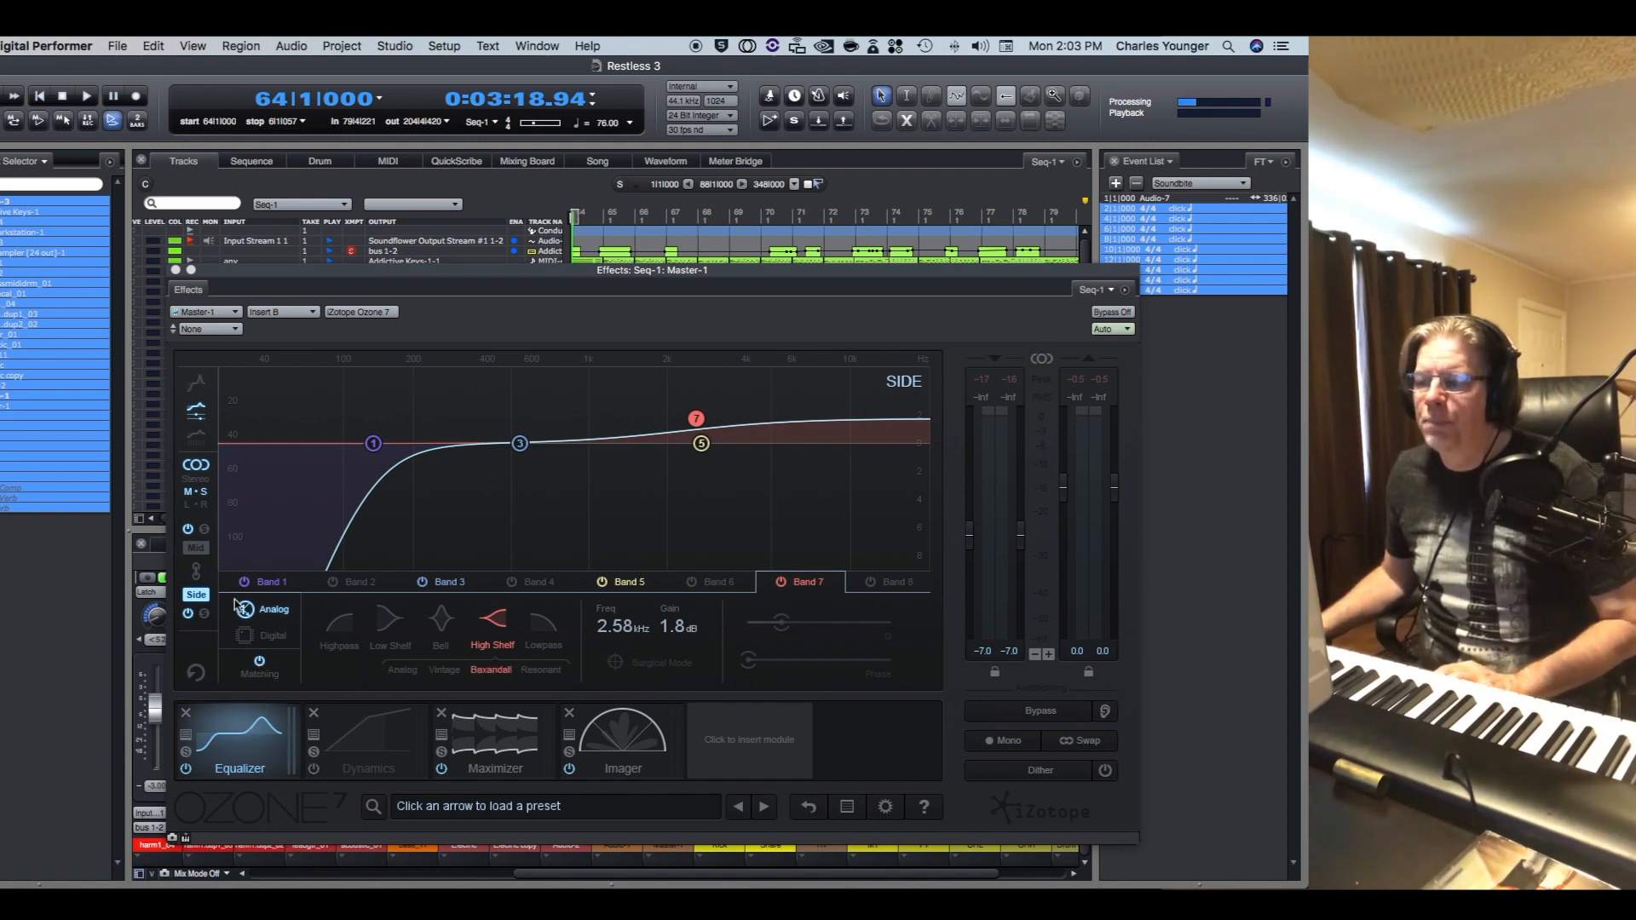
mouse_move(208, 613)
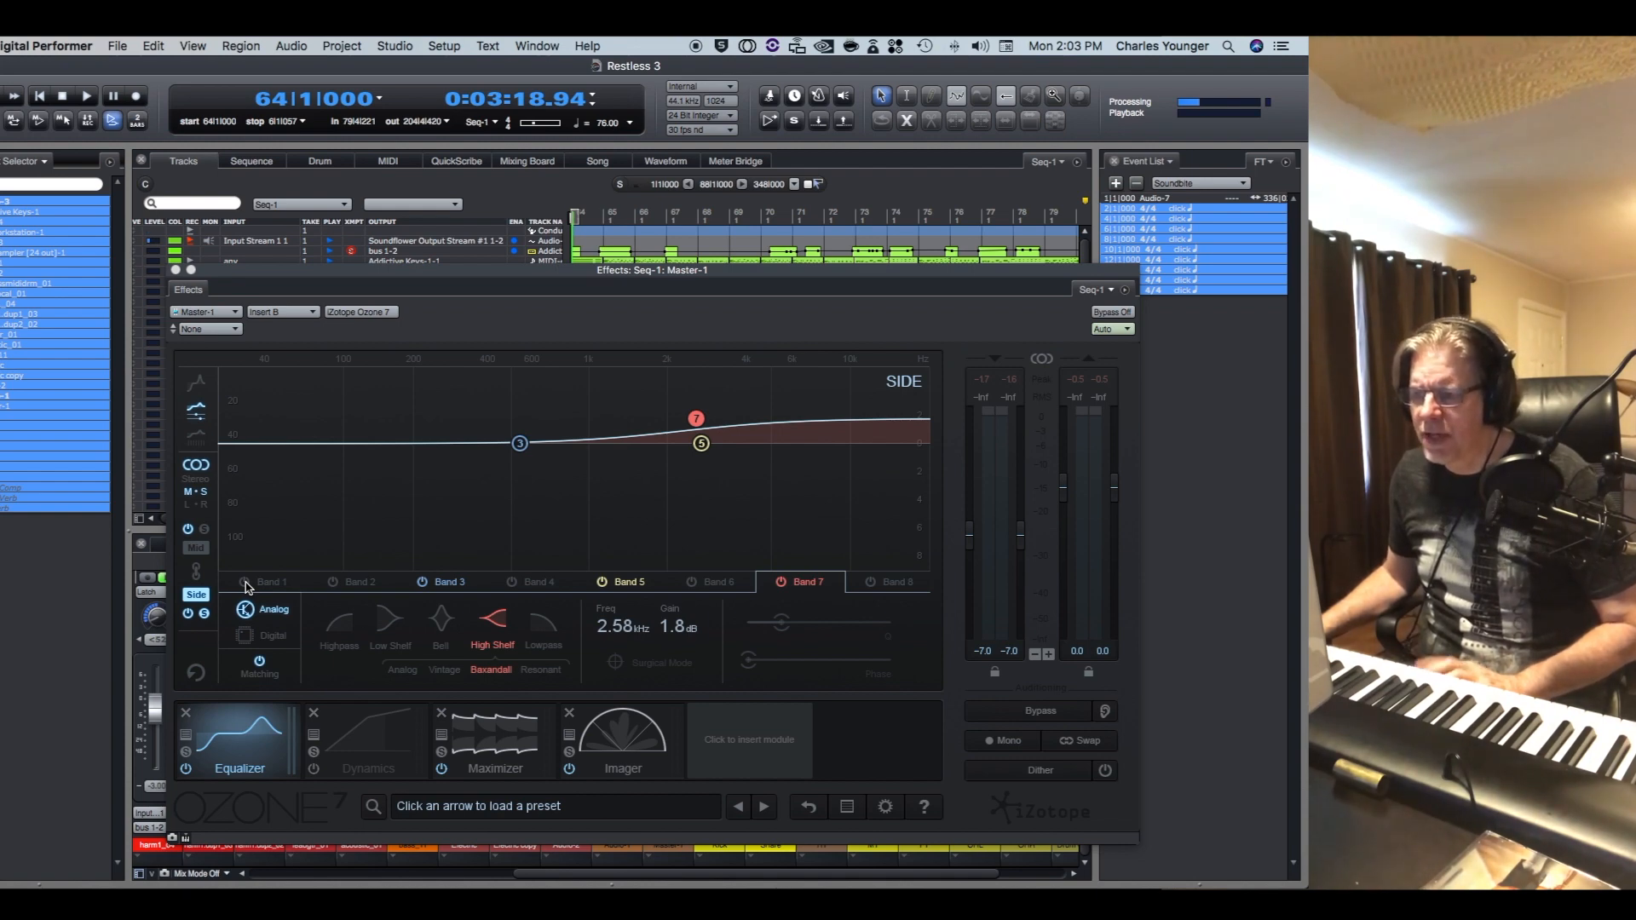
Start playback to hear the side EQ without the high-pass
left_click(87, 96)
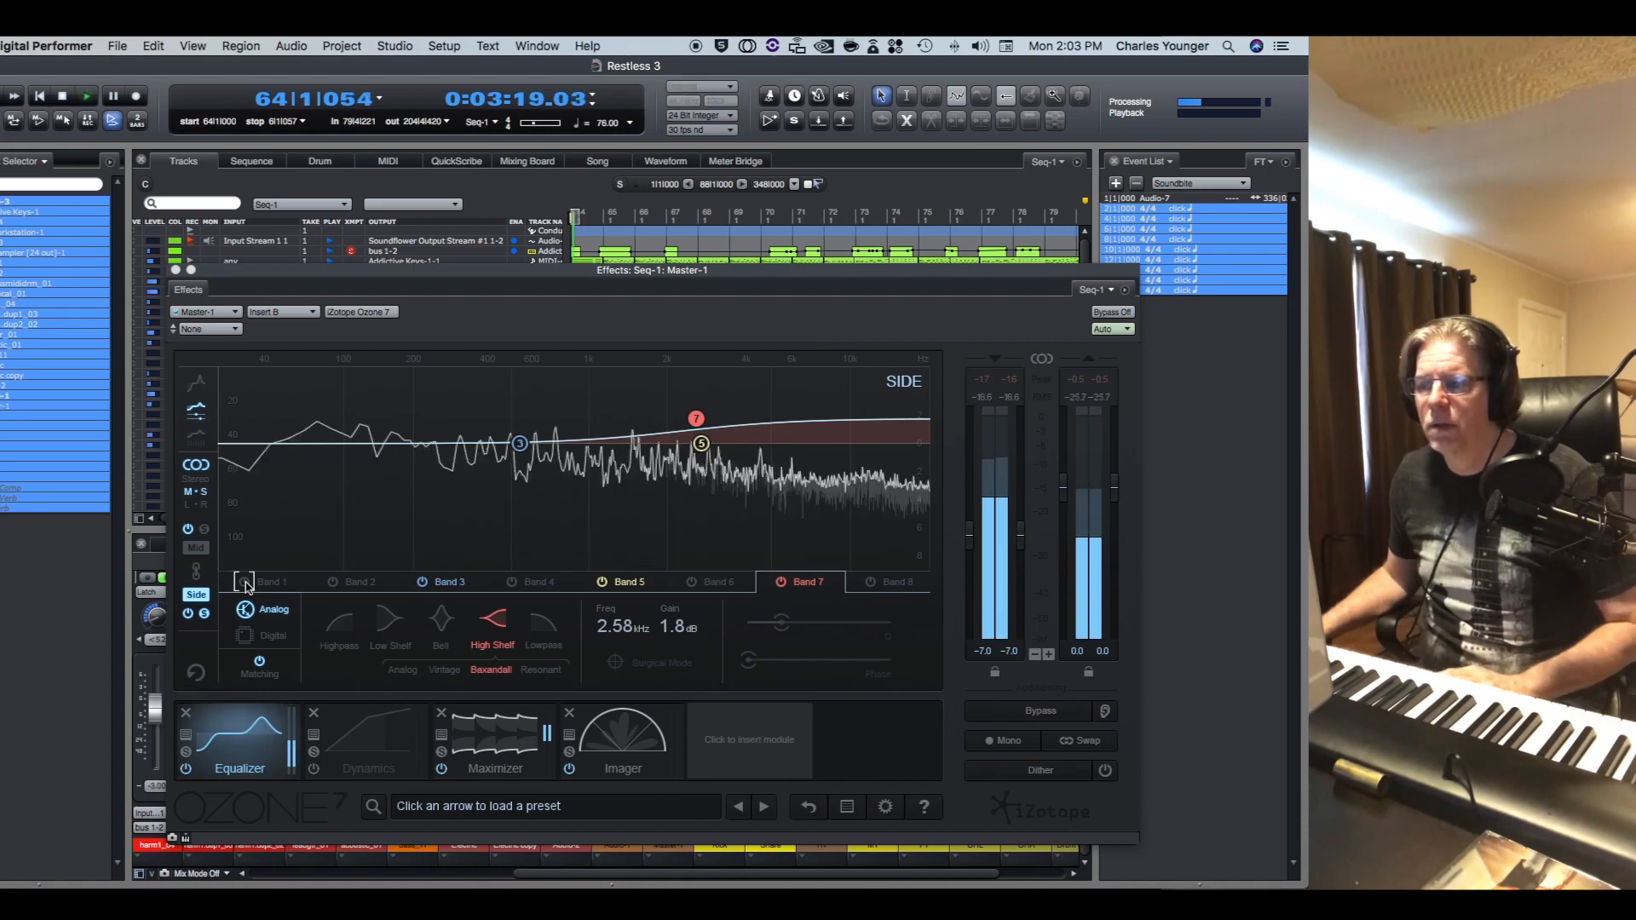
Re-enable the side EQ's Band 1 high-pass to cut the low end again
left_click(244, 581)
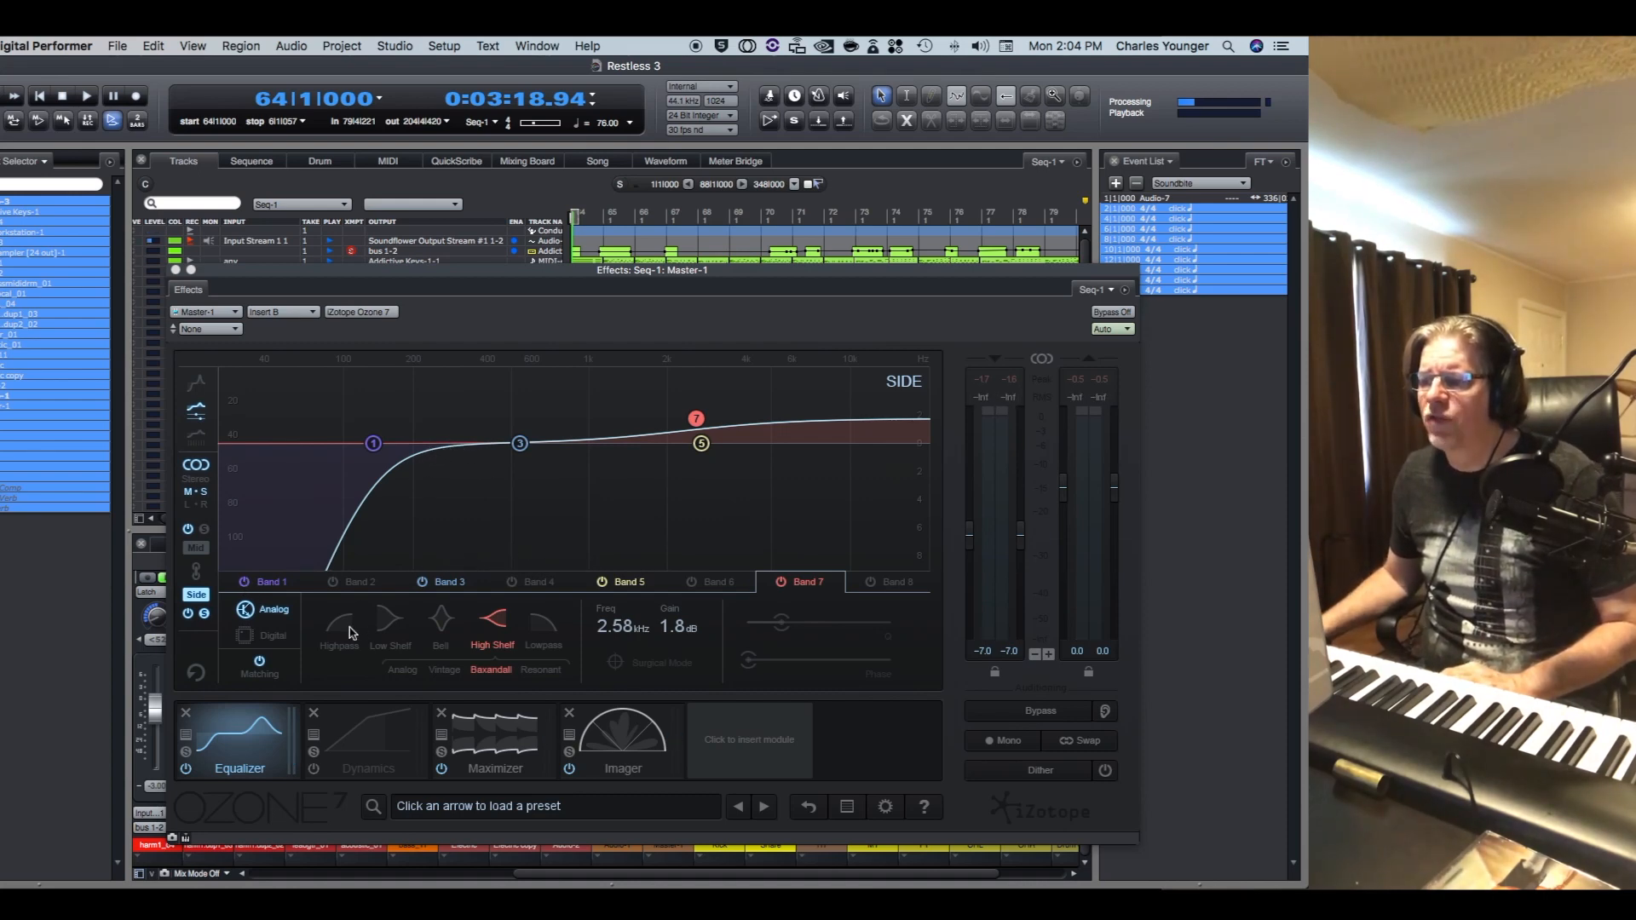
mouse_move(359, 518)
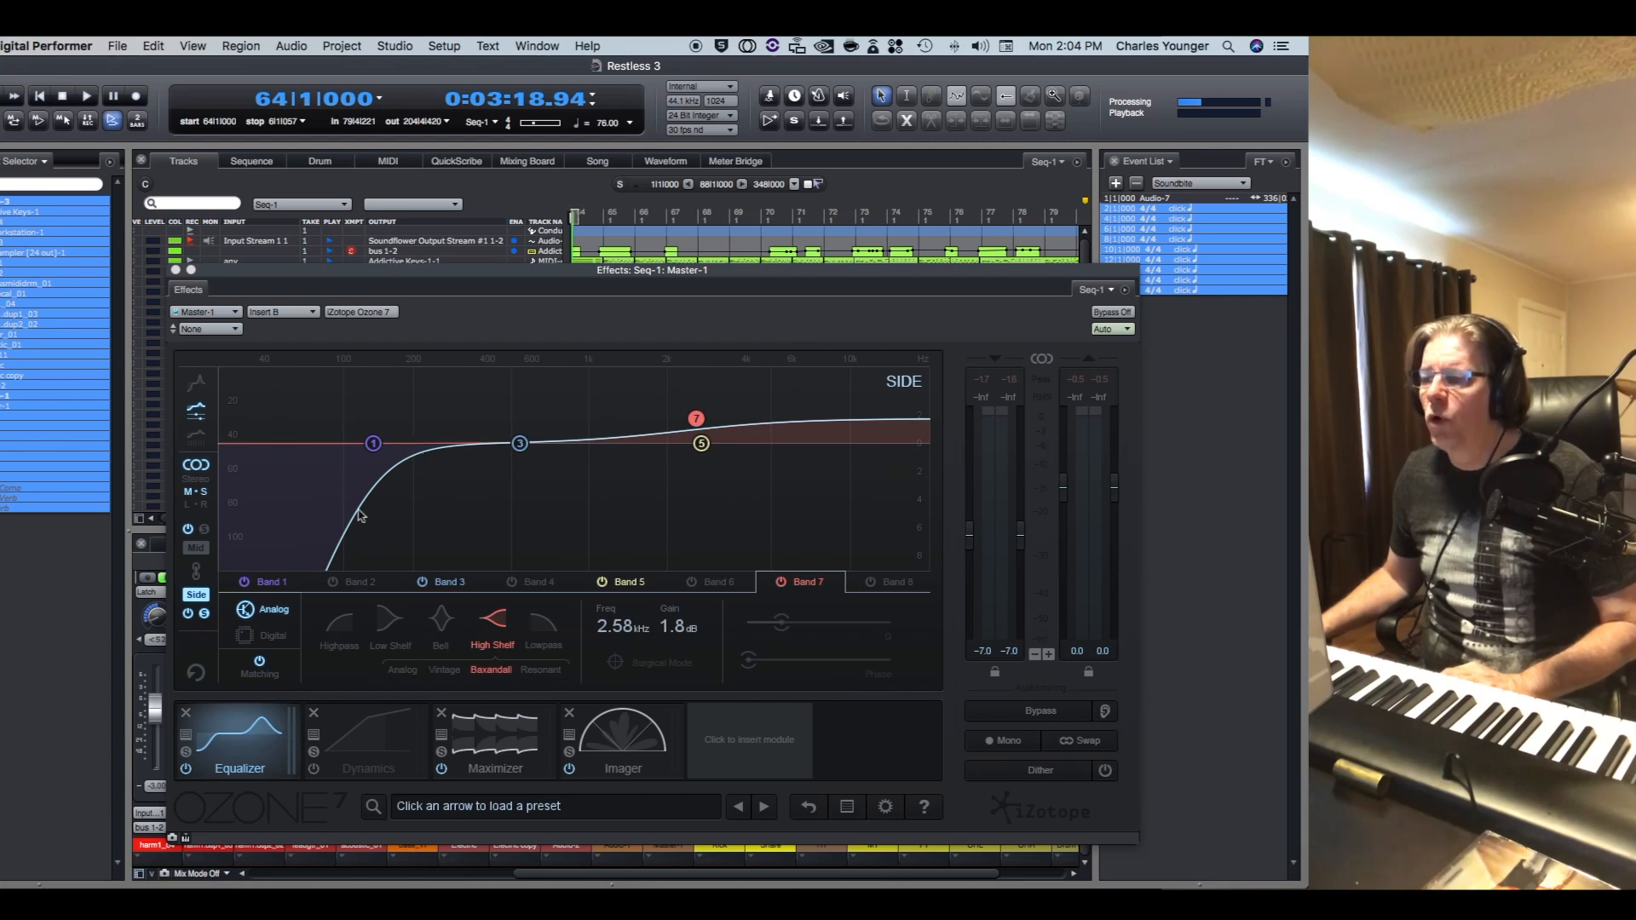
mouse_move(418, 449)
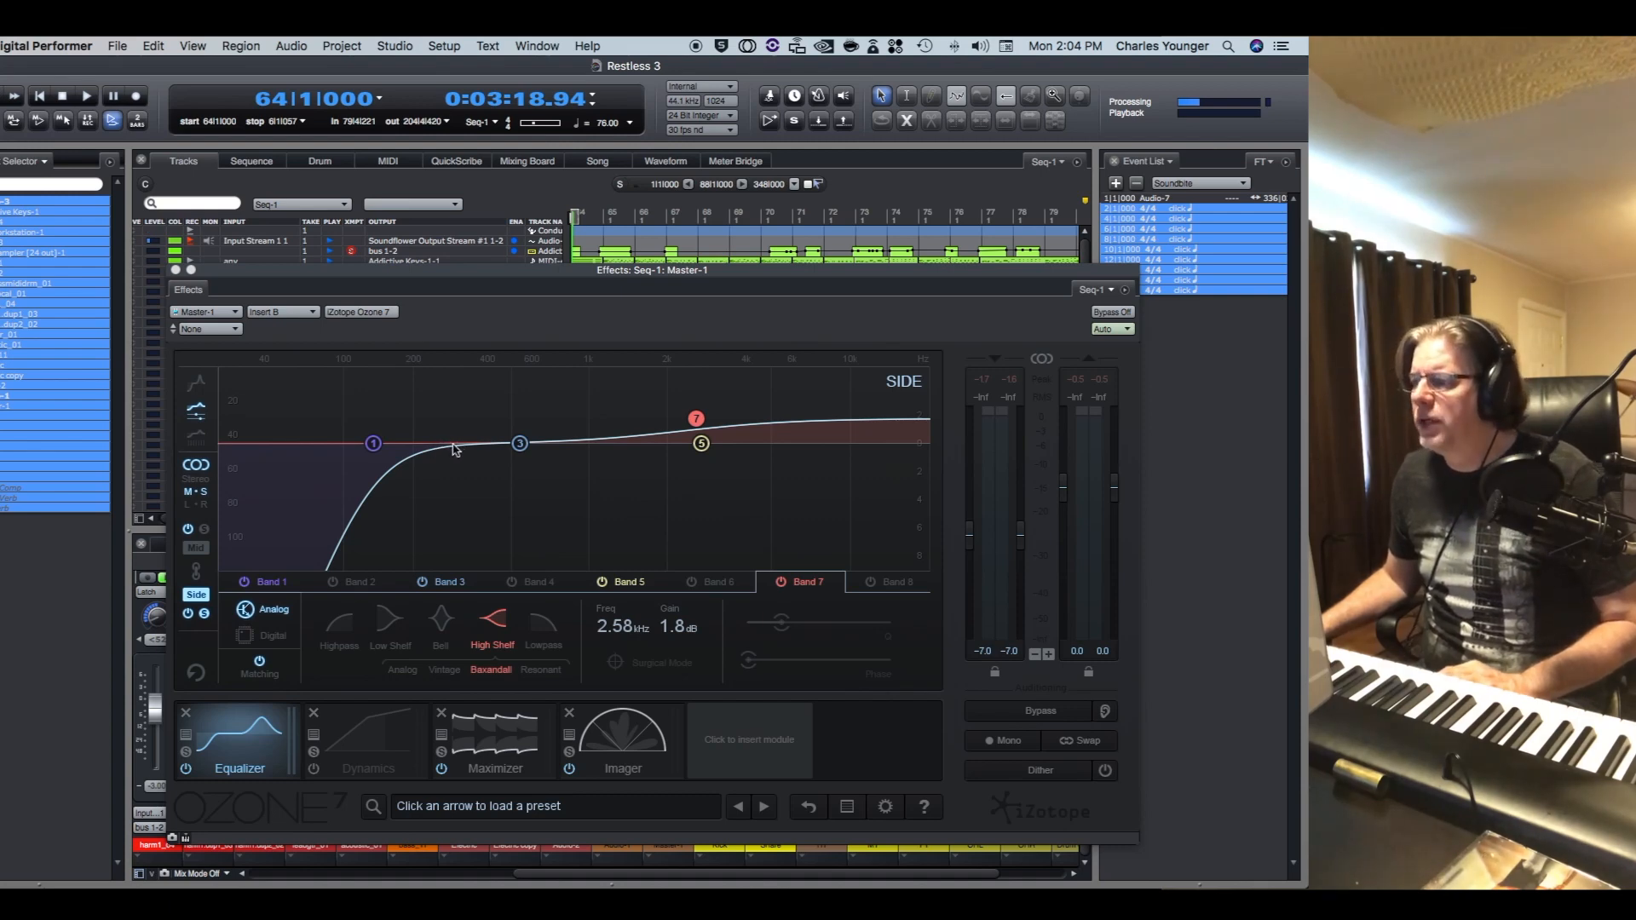
mouse_move(614, 465)
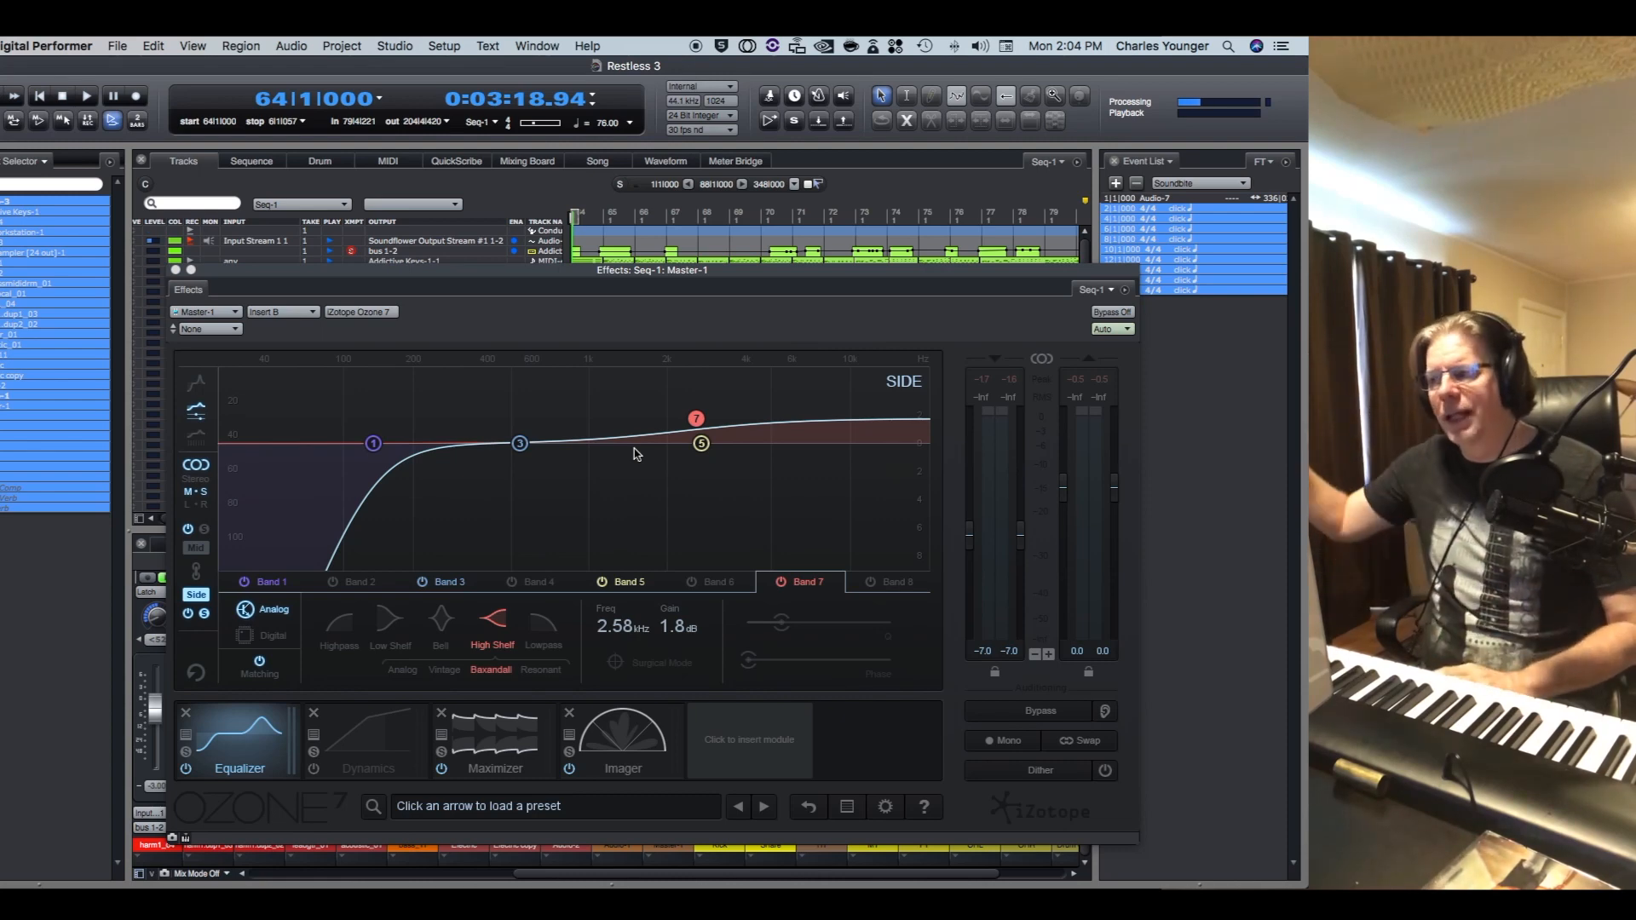
Play the song with the side high-pass and high-shelf boost engaged
left_click(87, 95)
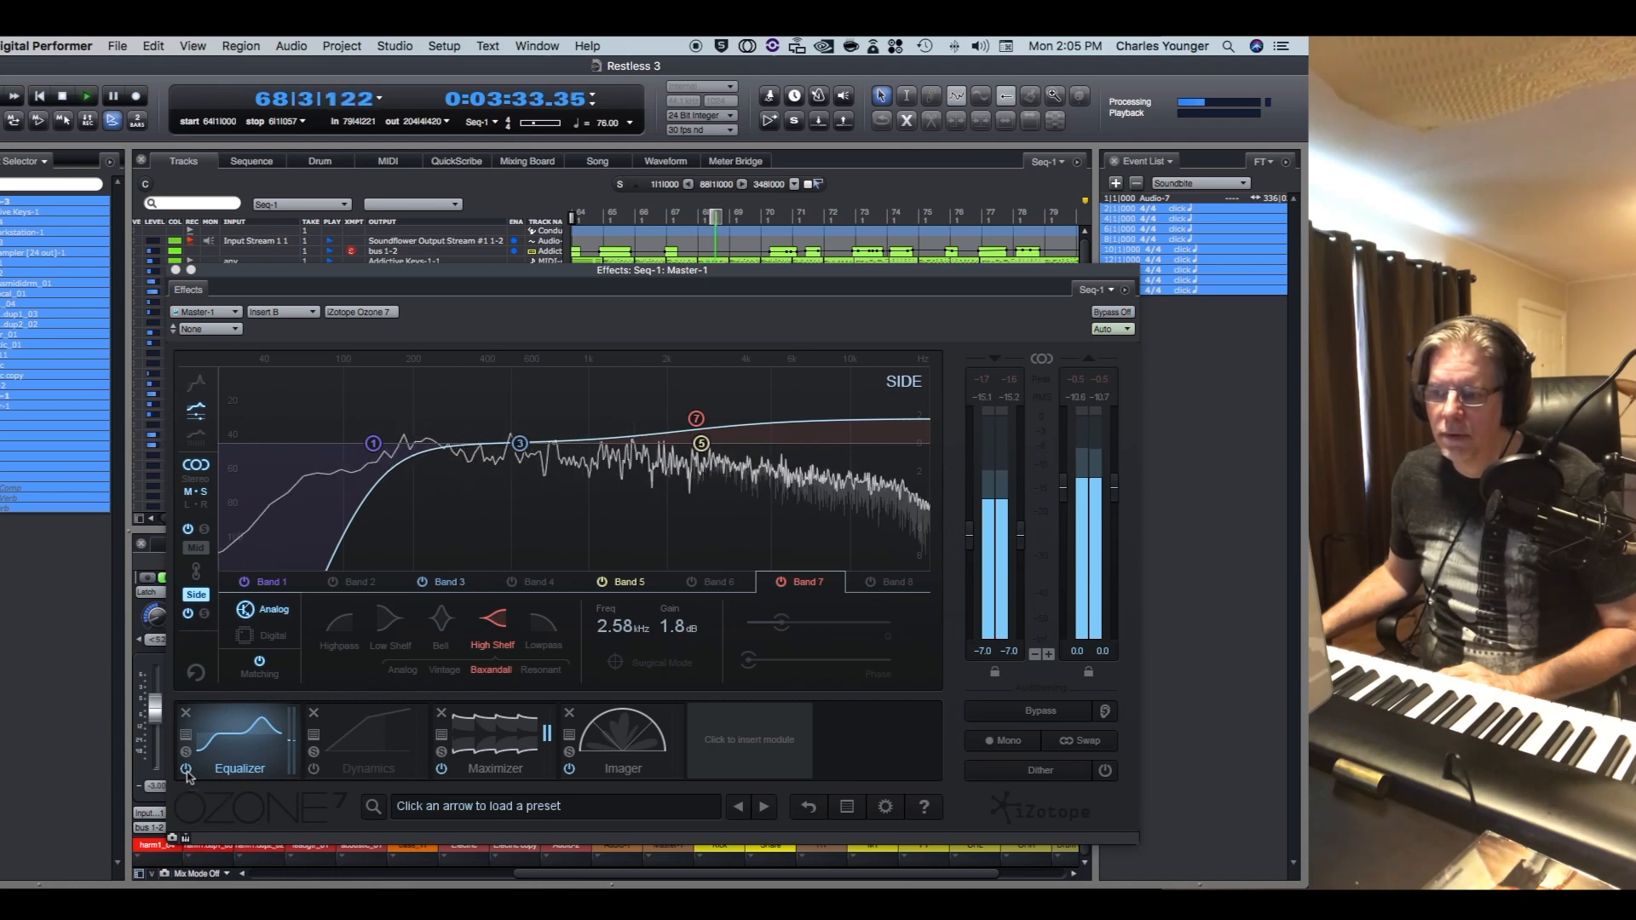
Bypass the Equalizer module to A/B the side EQ against the dry signal
left_click(186, 769)
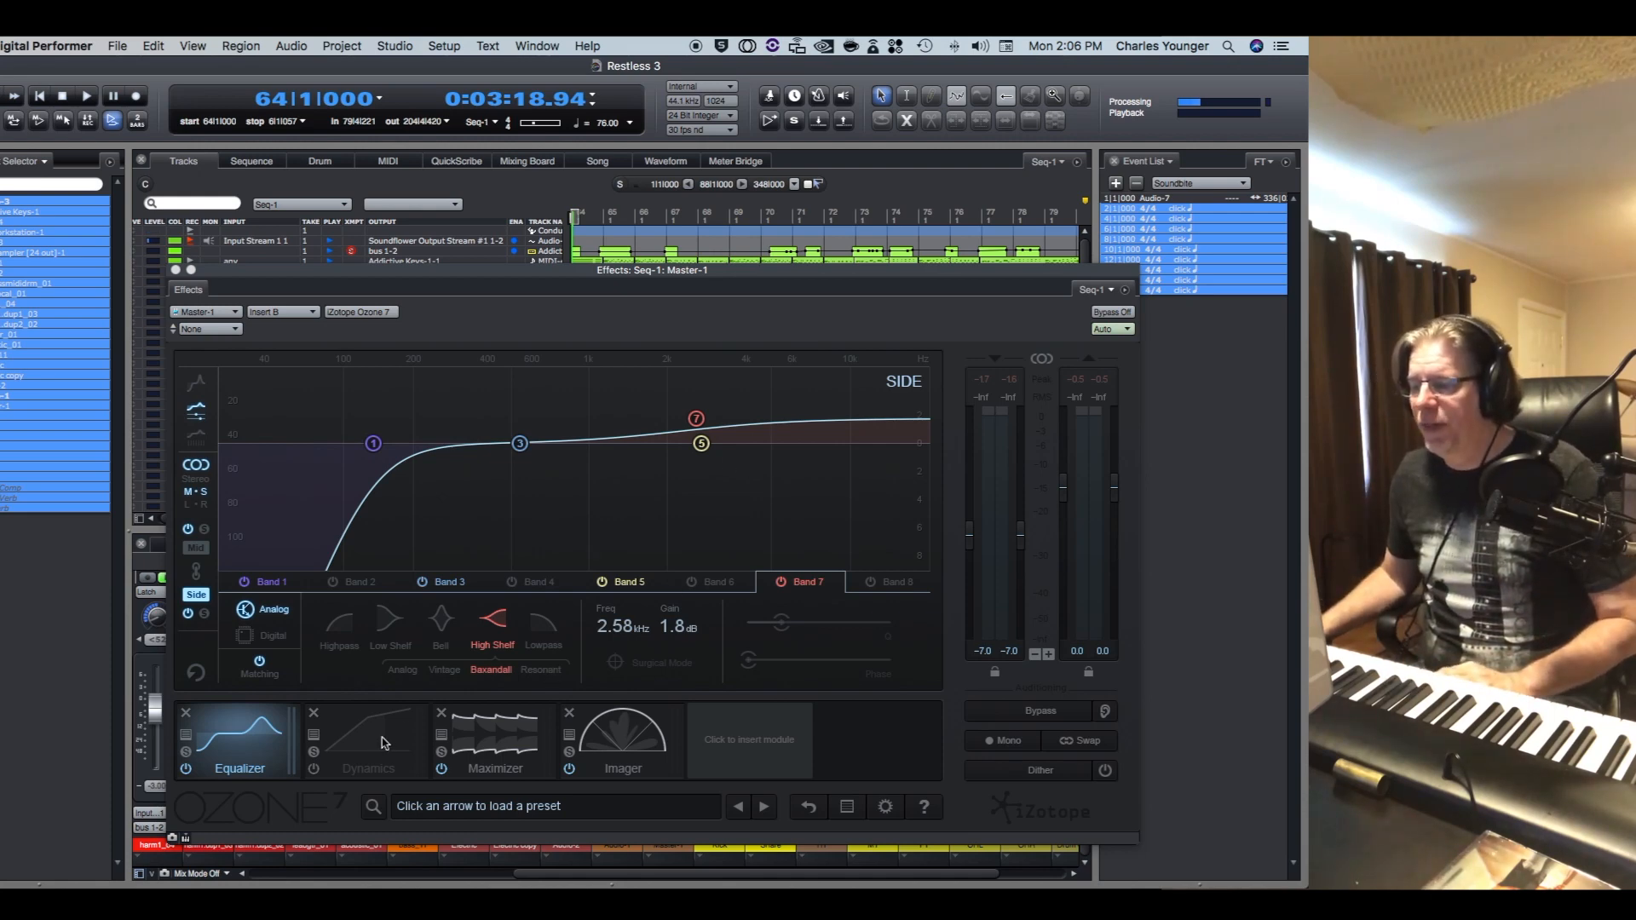
Show the Dynamics module's mid-only multiband compressor settings, still bypassed
left_click(368, 741)
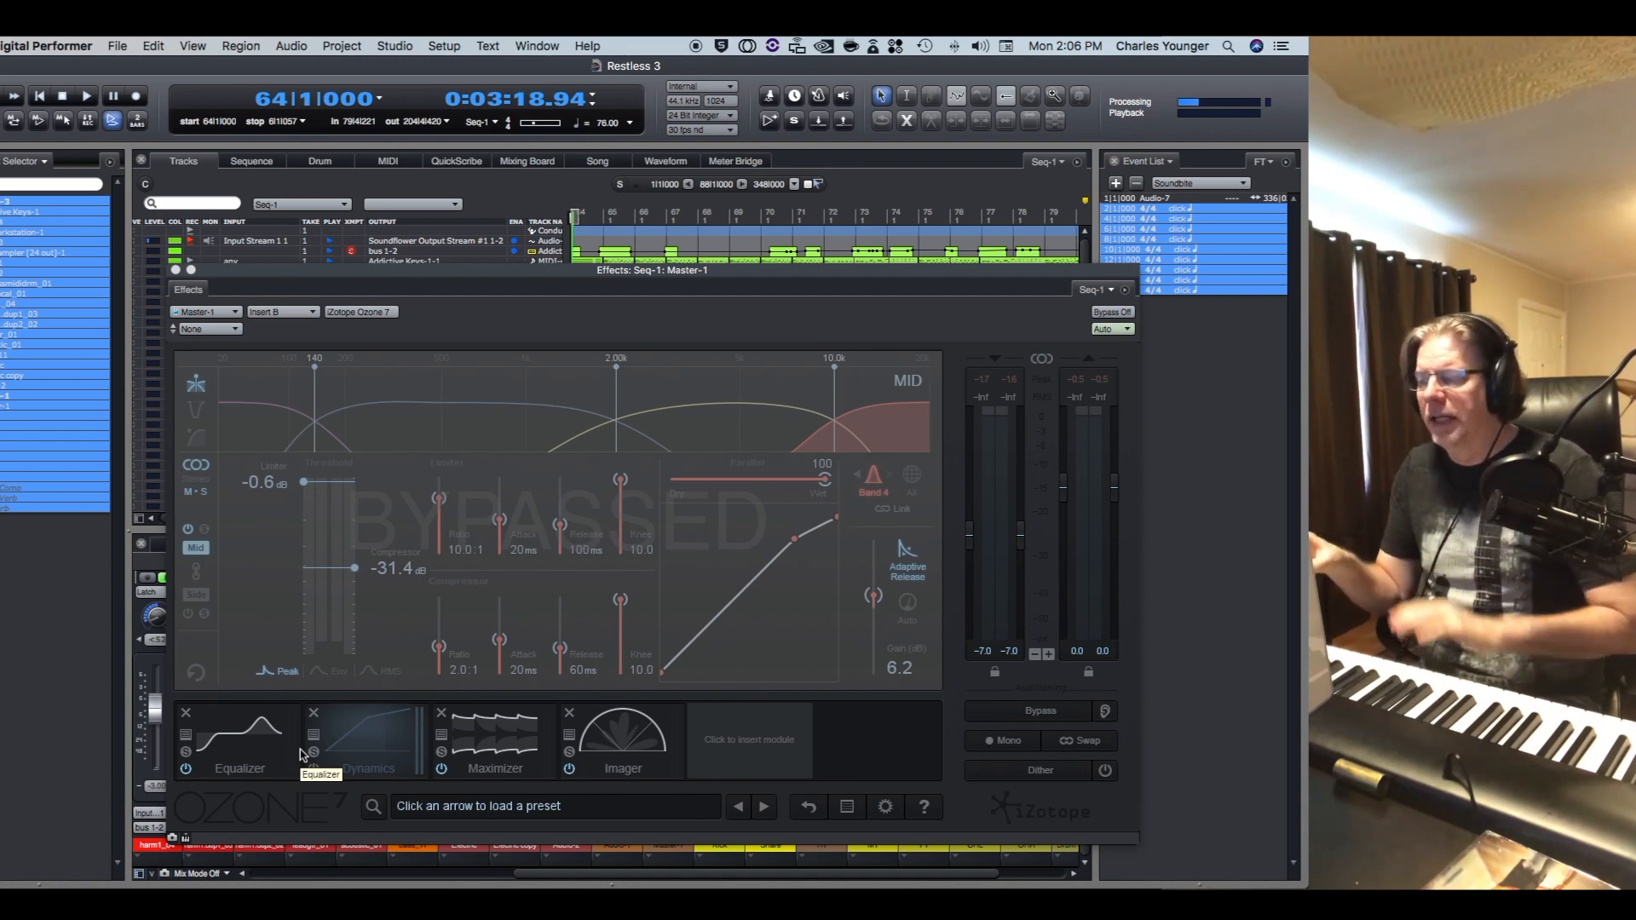
mouse_move(349, 742)
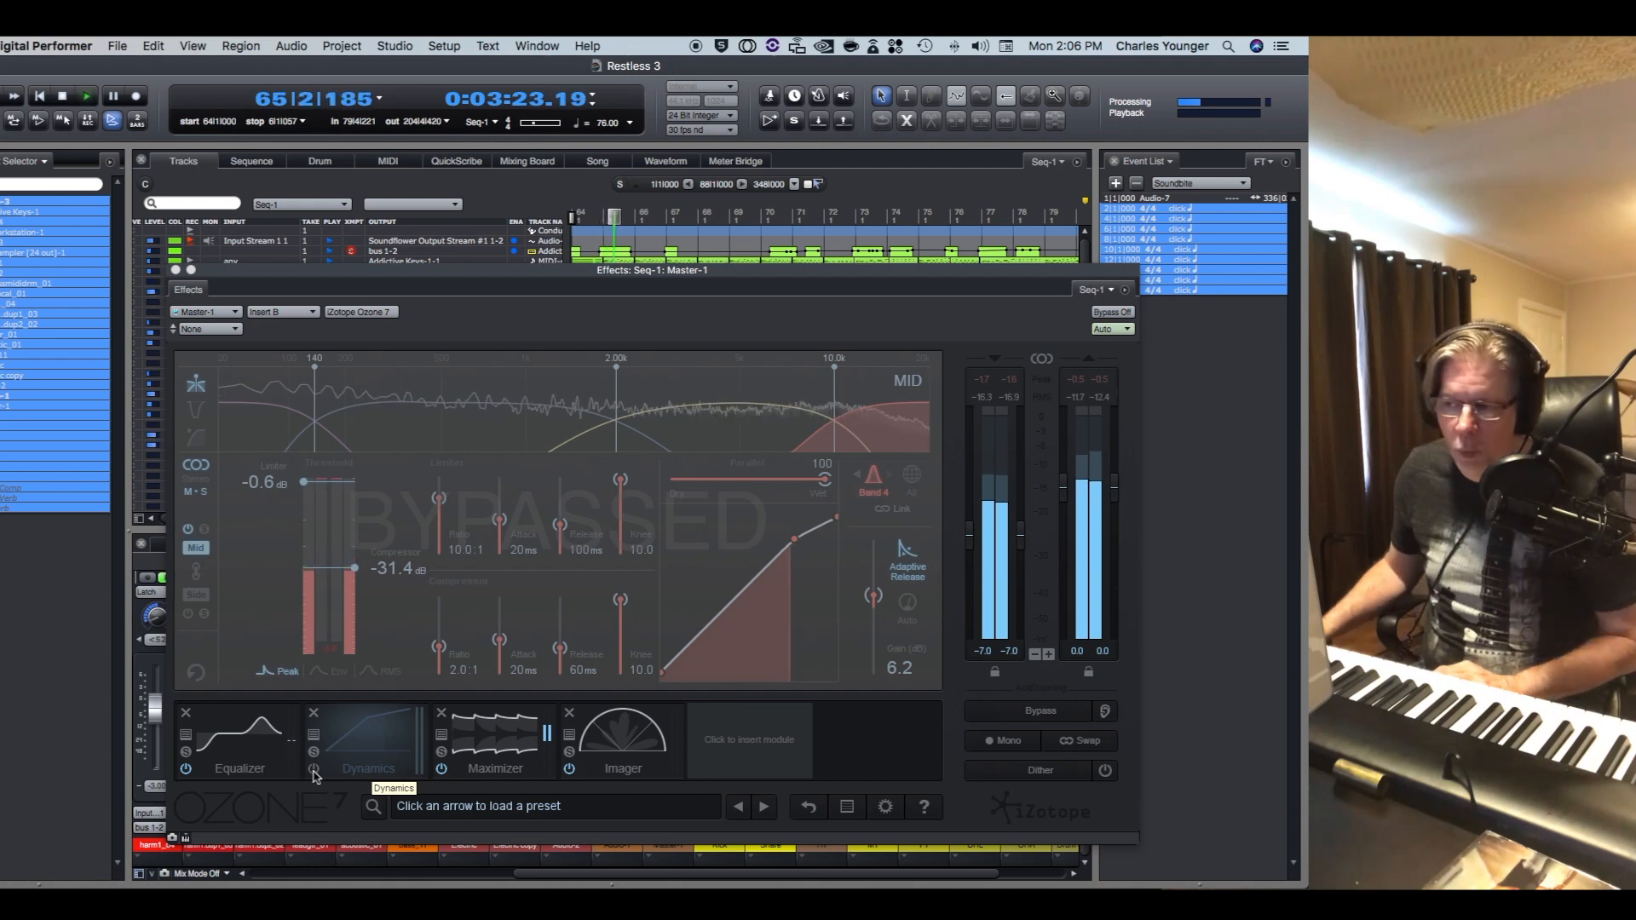
Switch on the mid multiband compressor and toggle it to compare before and after
left_click(313, 769)
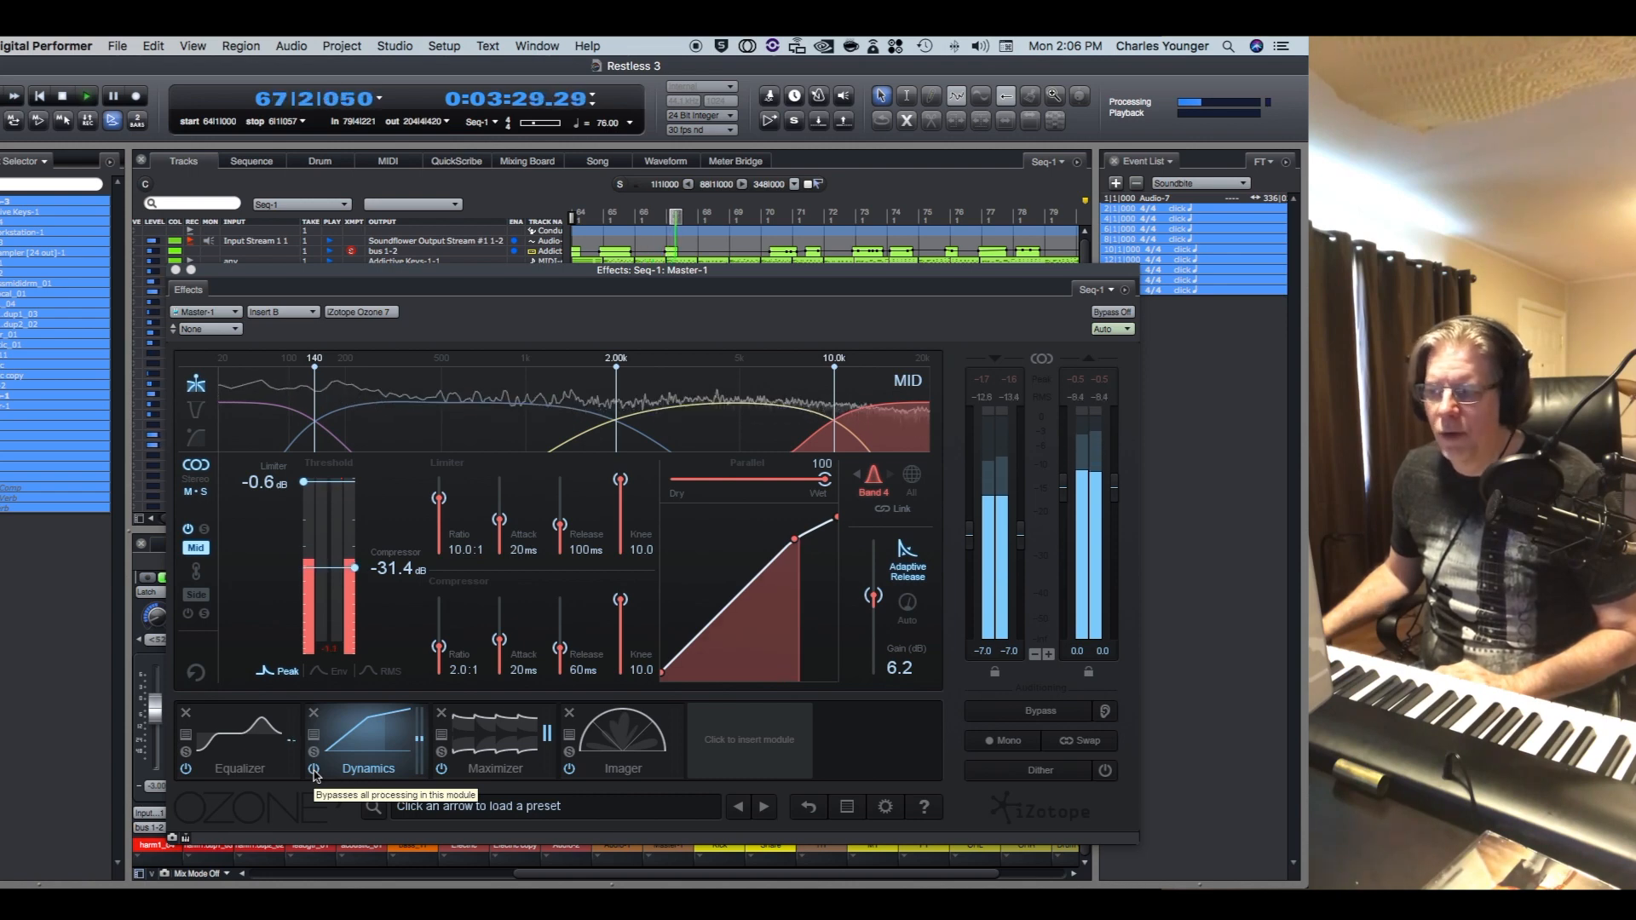
left_click(315, 769)
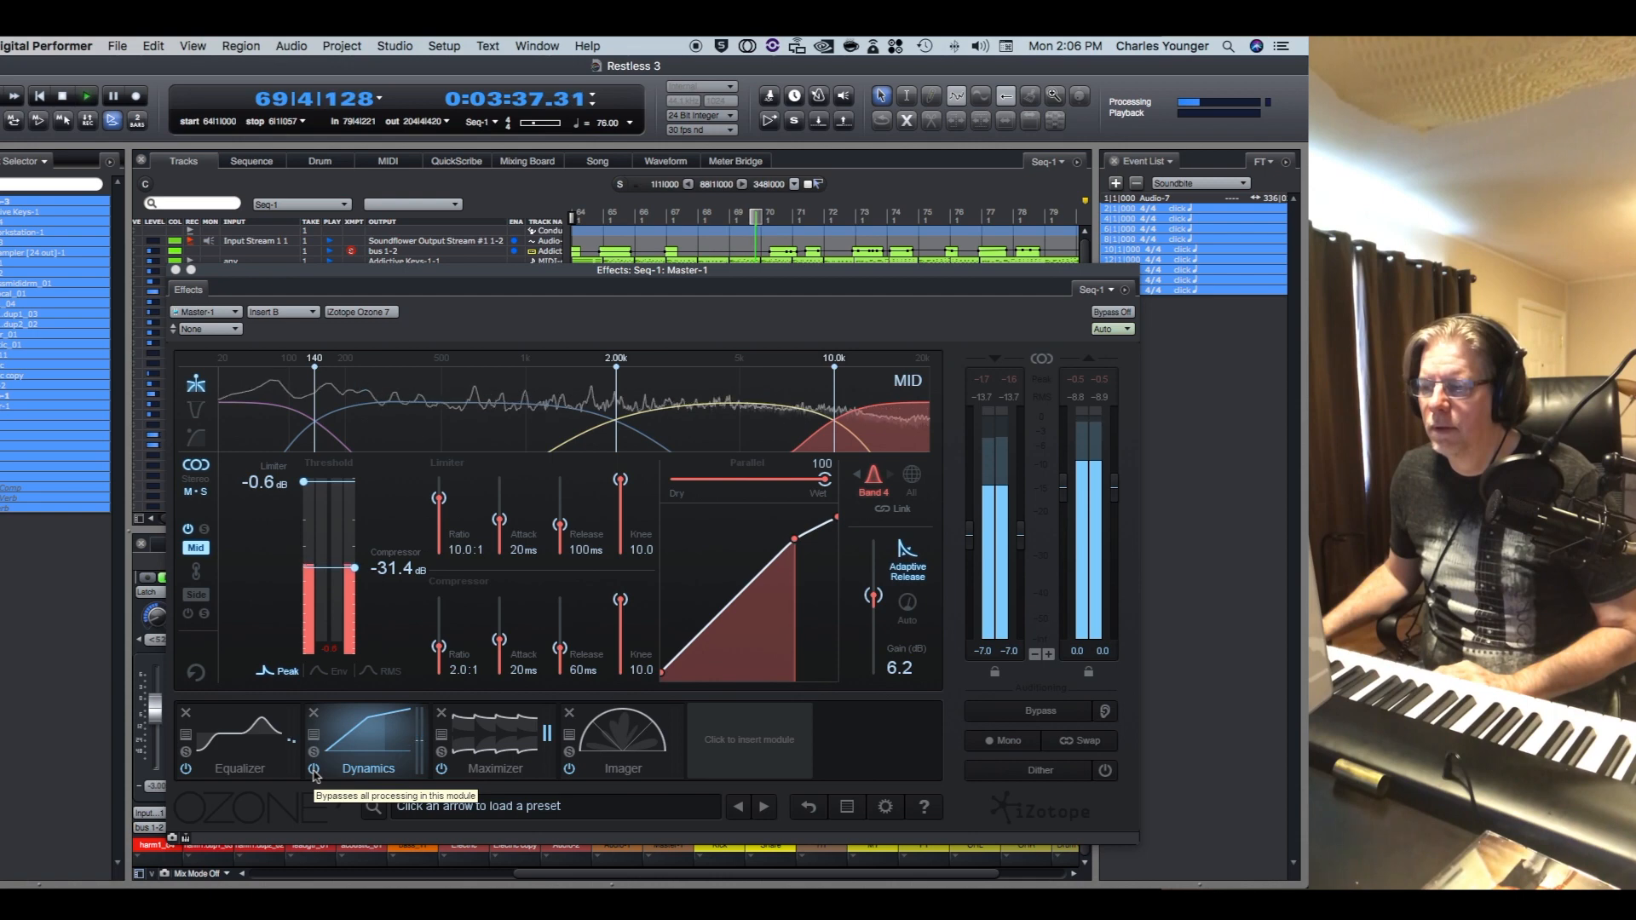
left_click(313, 769)
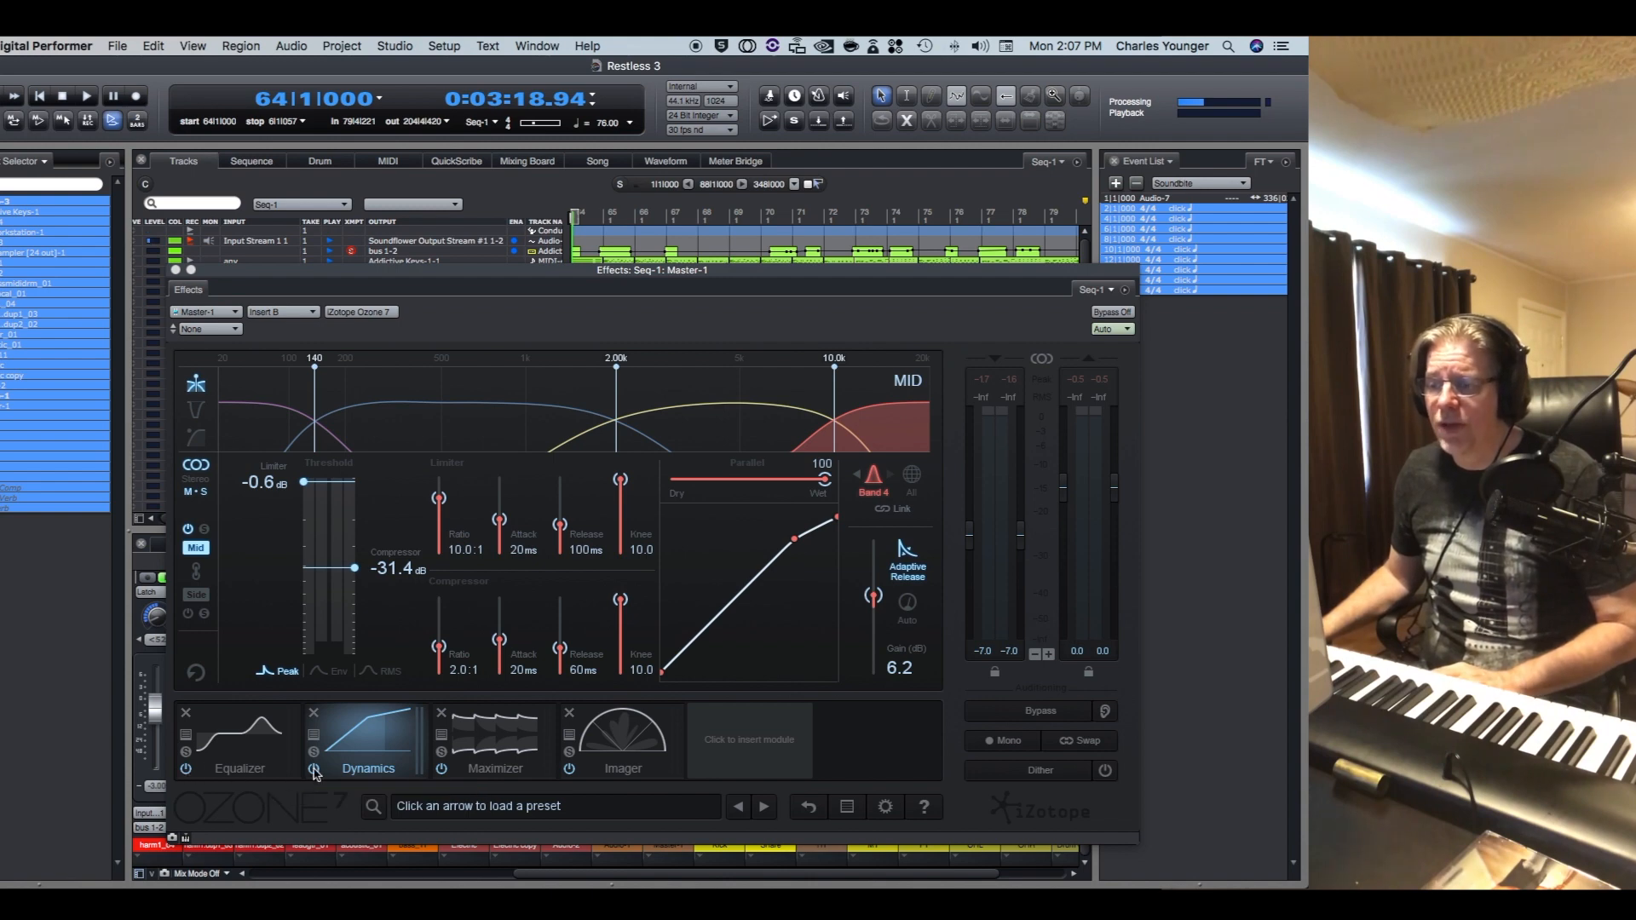
Toggle the Dynamics module bypass during playback, leaving the compressor active
left_click(315, 769)
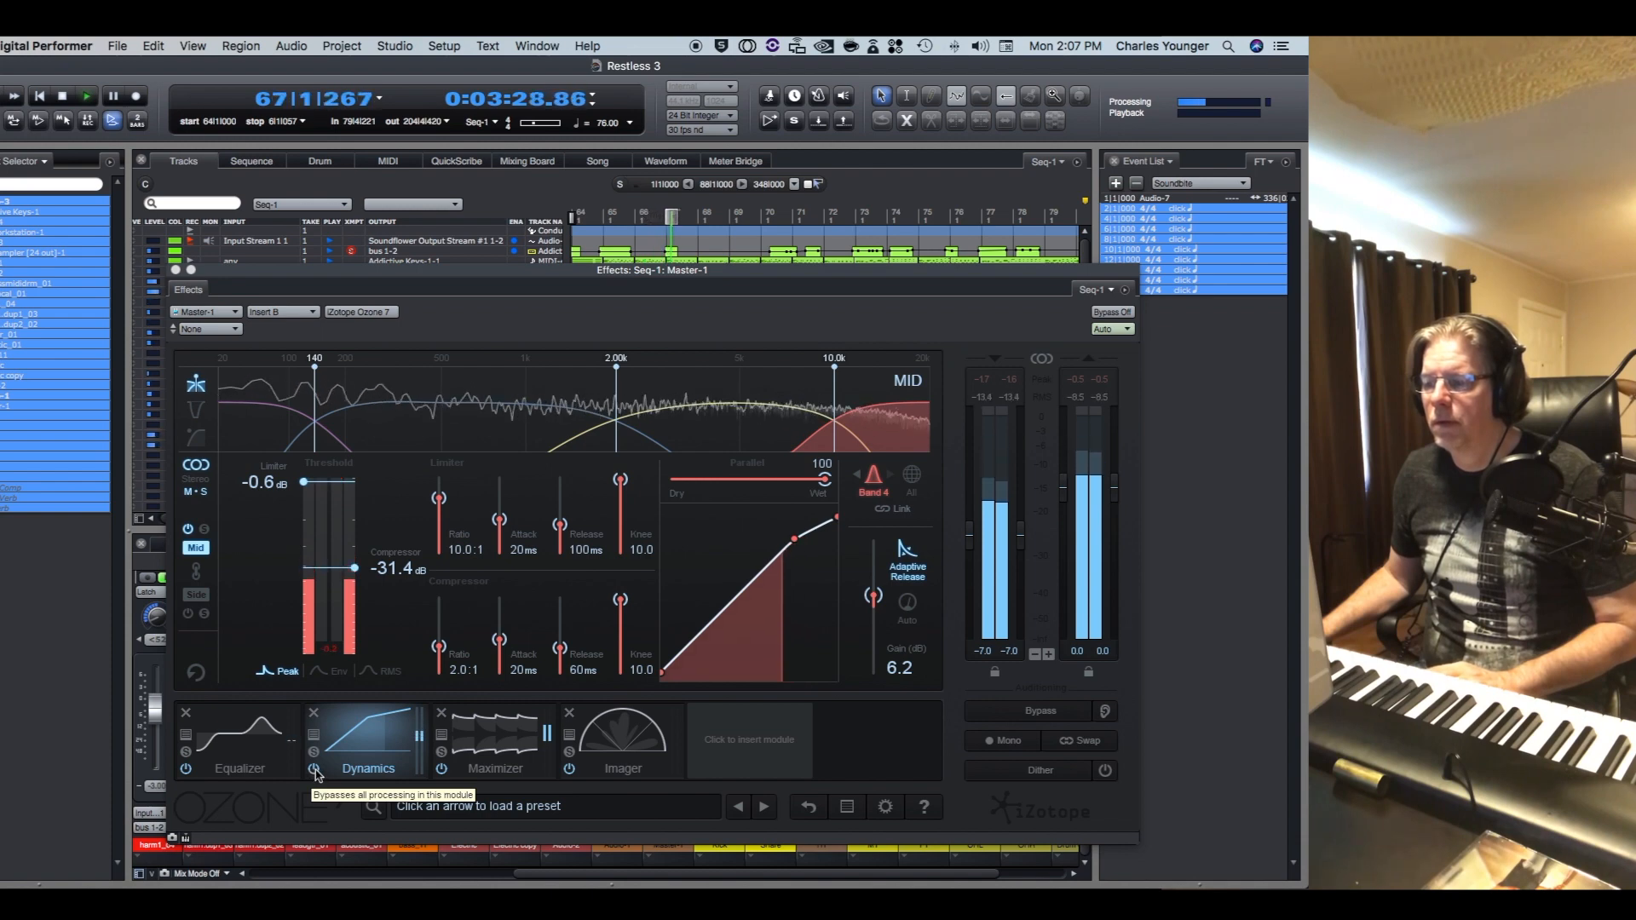
left_click(315, 769)
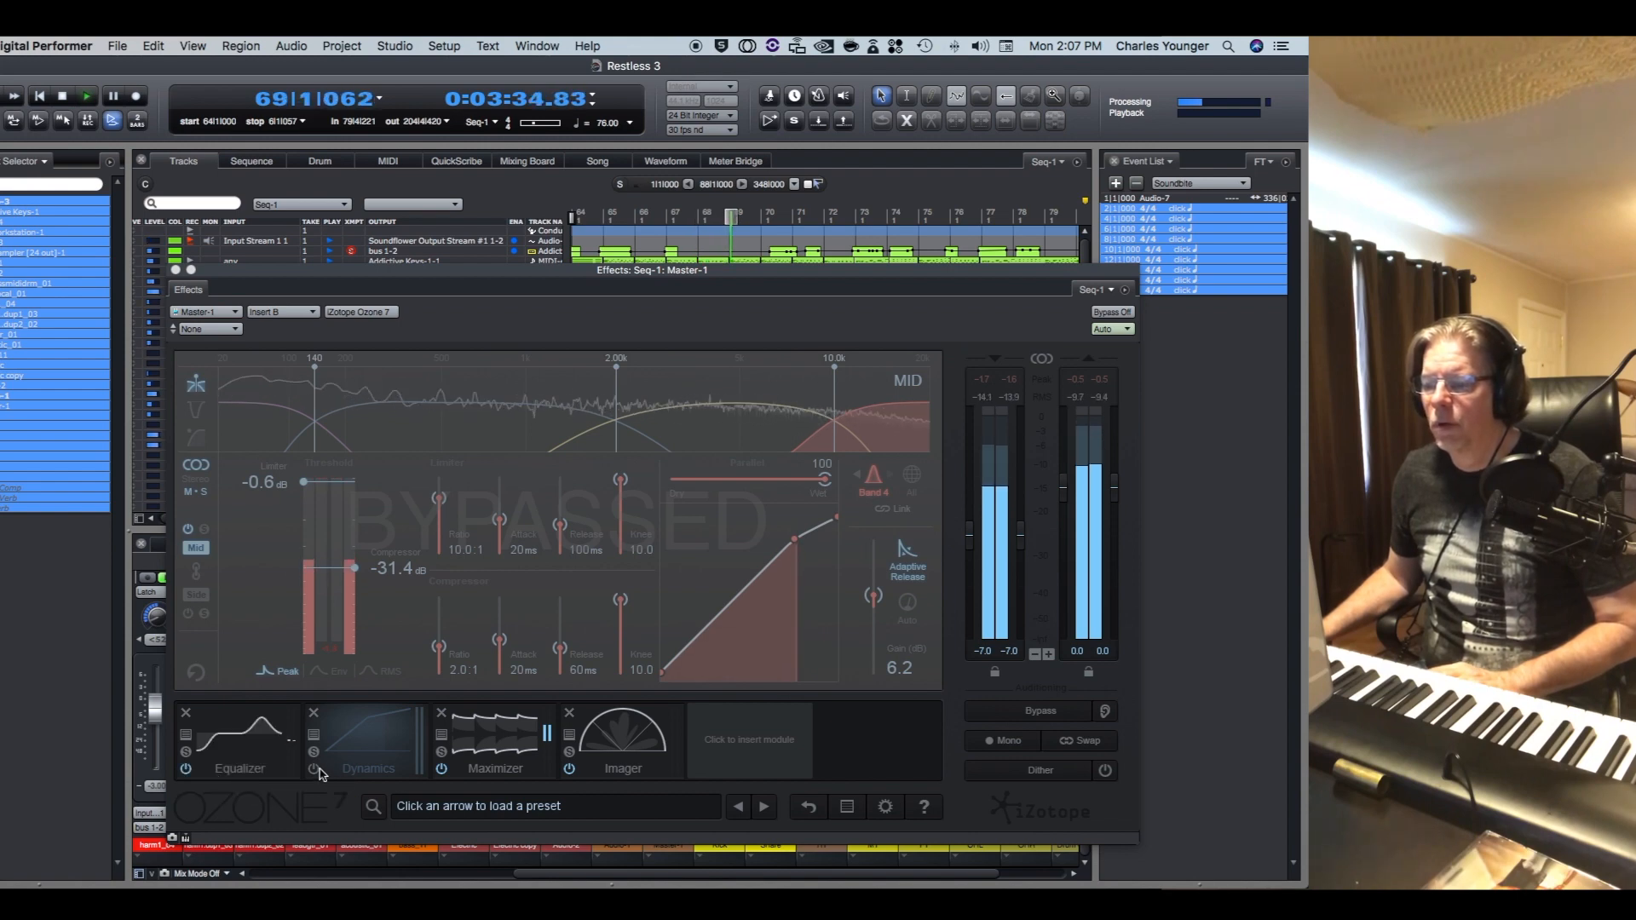
left_click(317, 772)
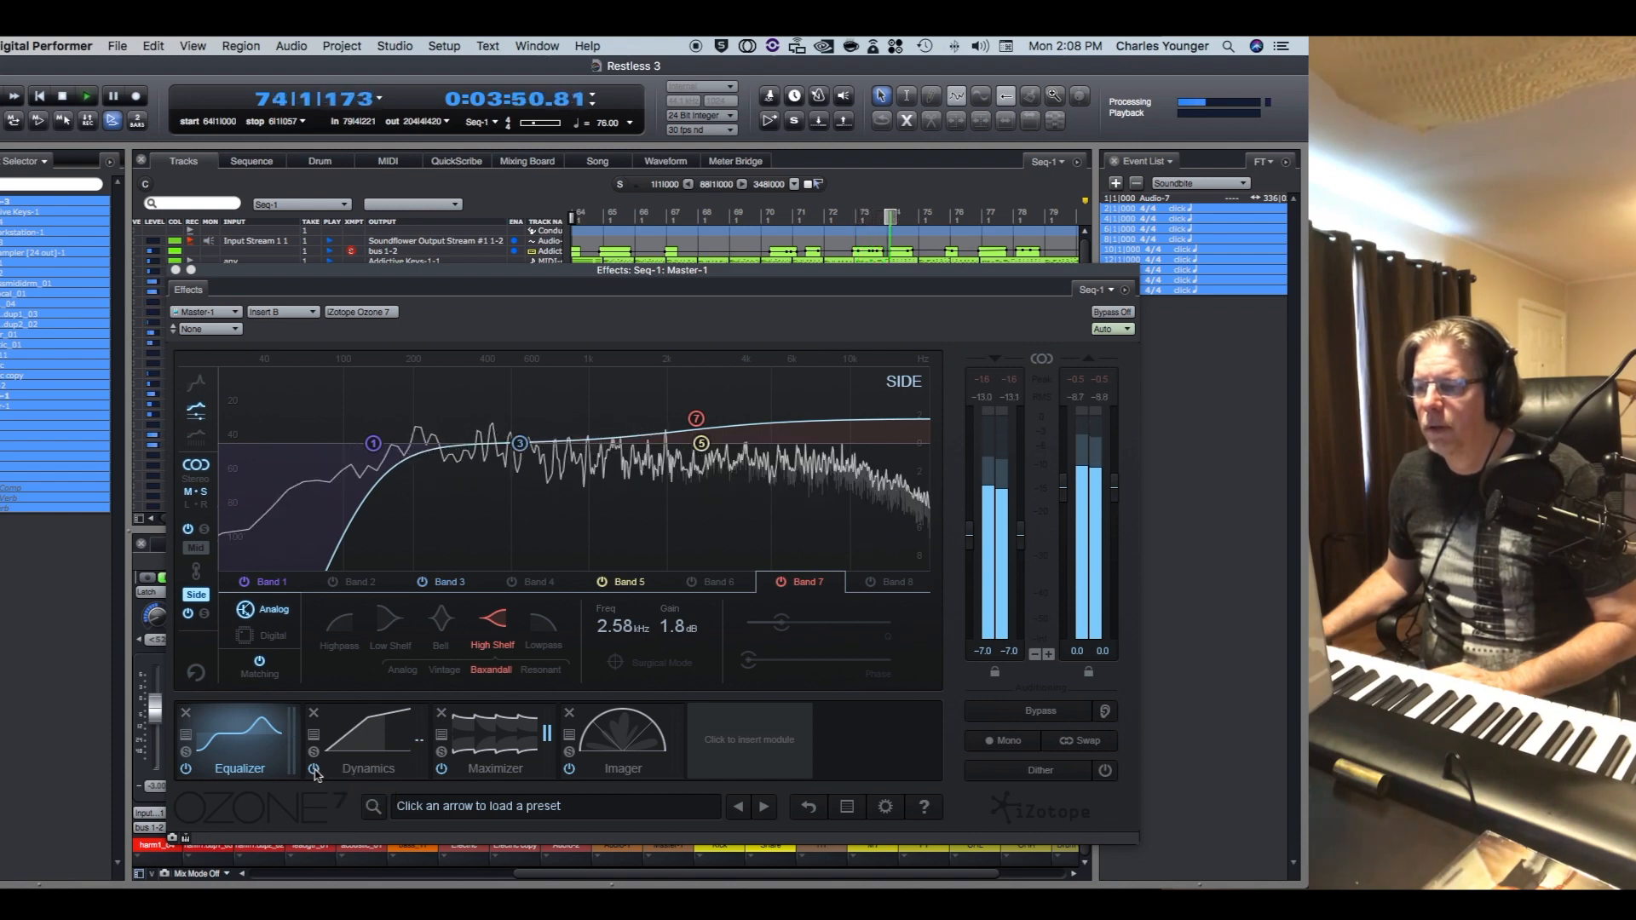
Bypass the side EQ briefly for comparison and re-enable it
left_click(186, 769)
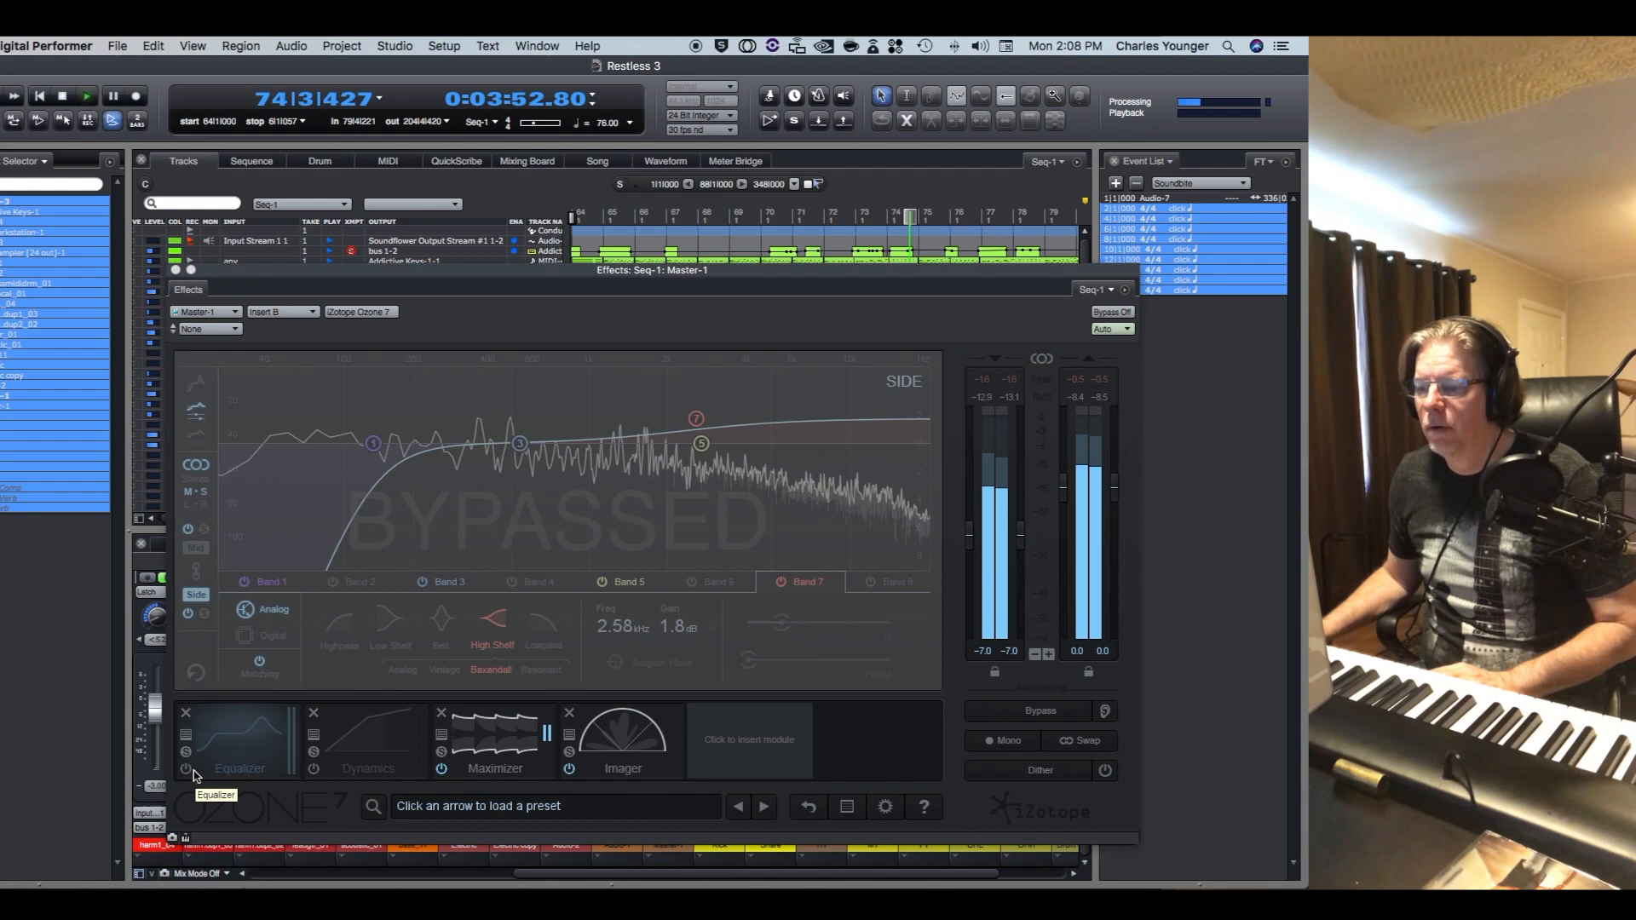
left_click(186, 769)
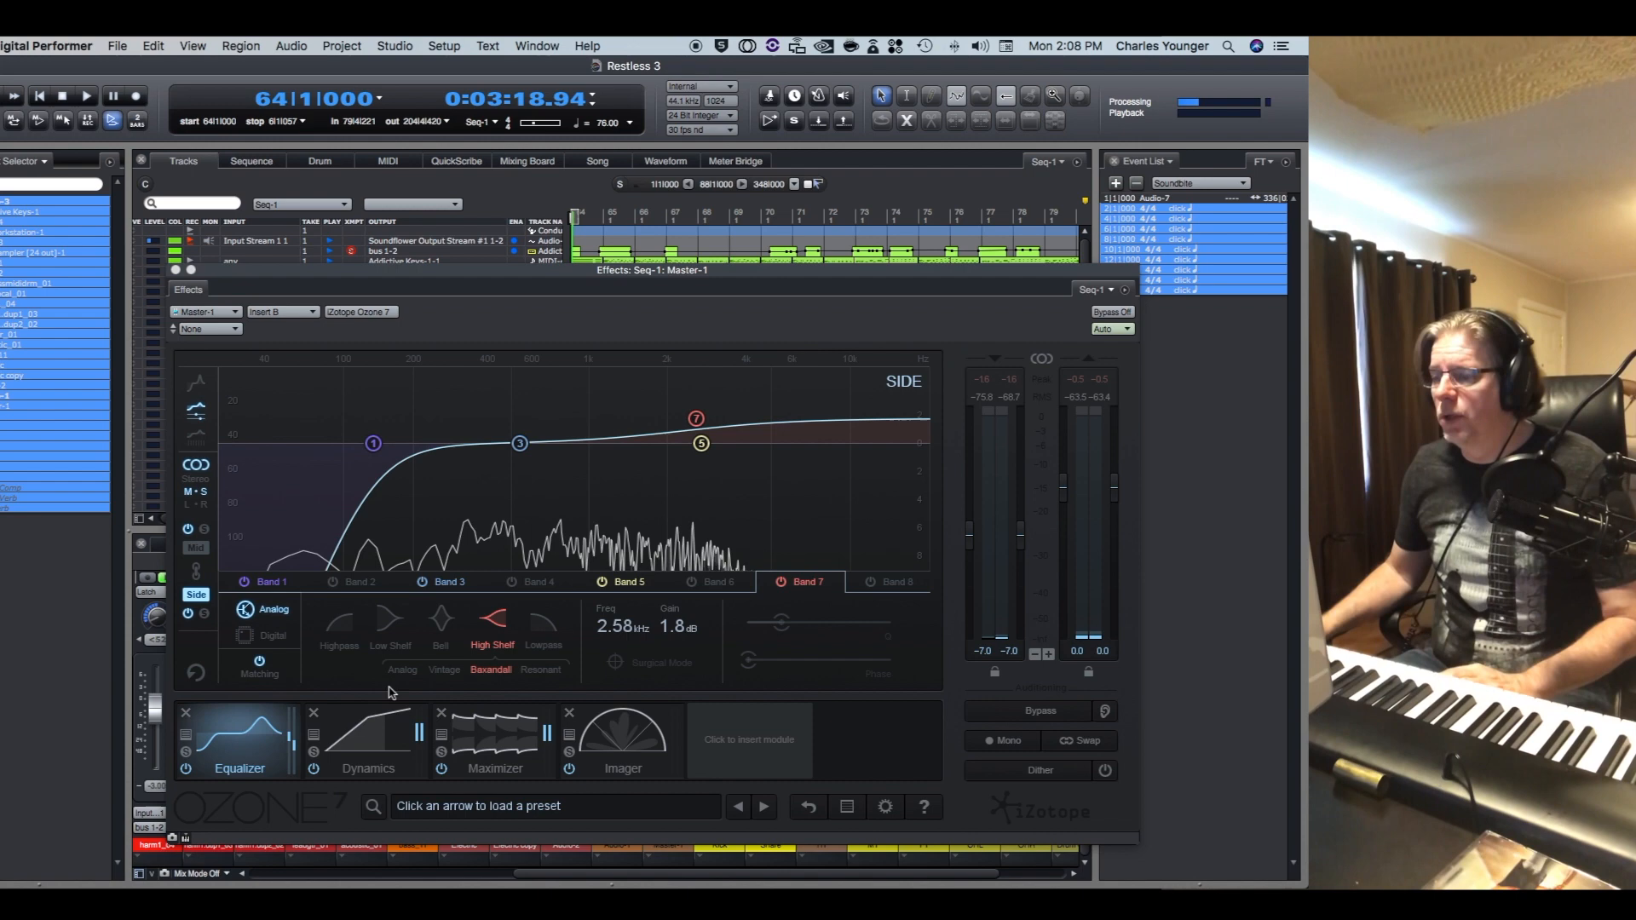
Lower the mid compressor's Band 3 makeup gain from 3.9 dB to 2.3 dB, then bypass Dynamics
left_click(368, 738)
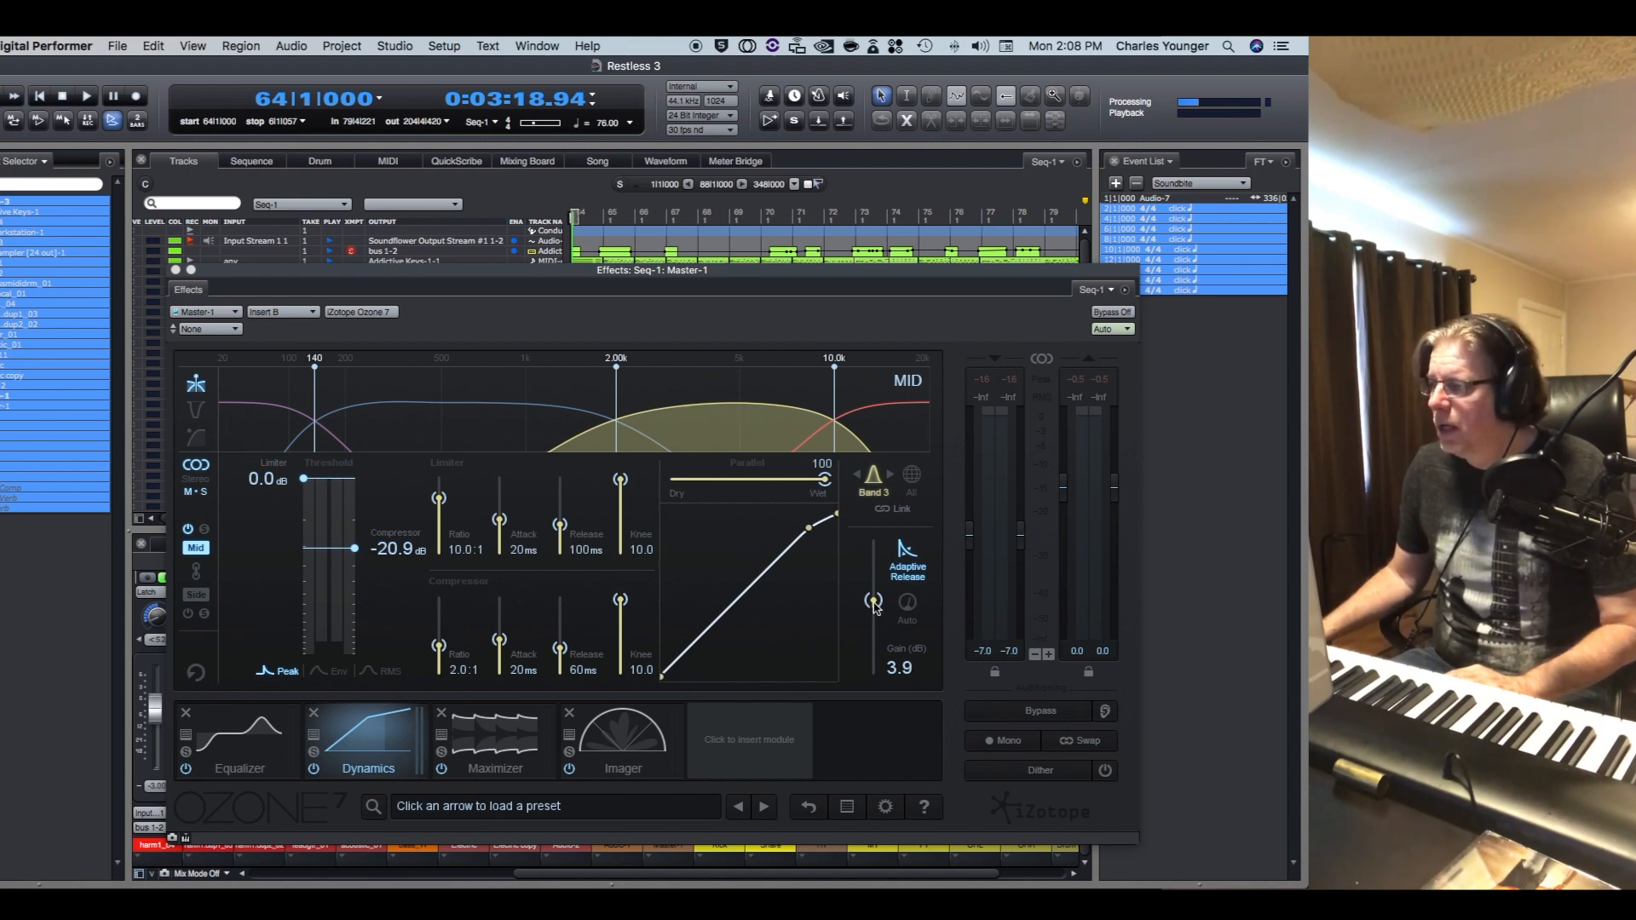
left_click_drag(871, 602, 871, 605)
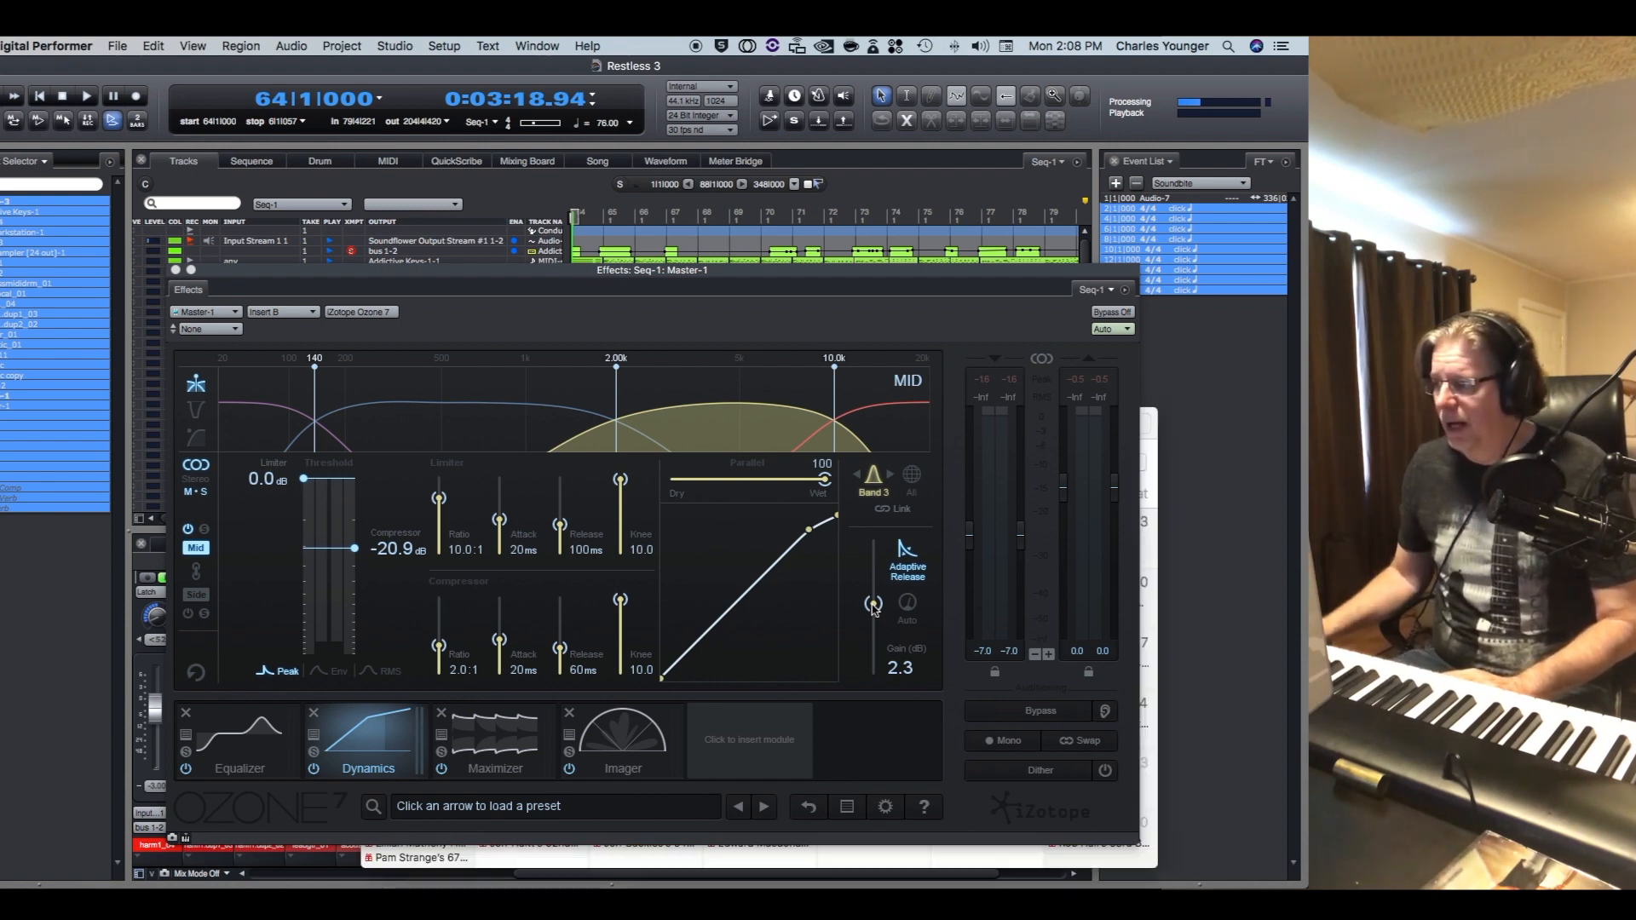
mouse_move(265, 750)
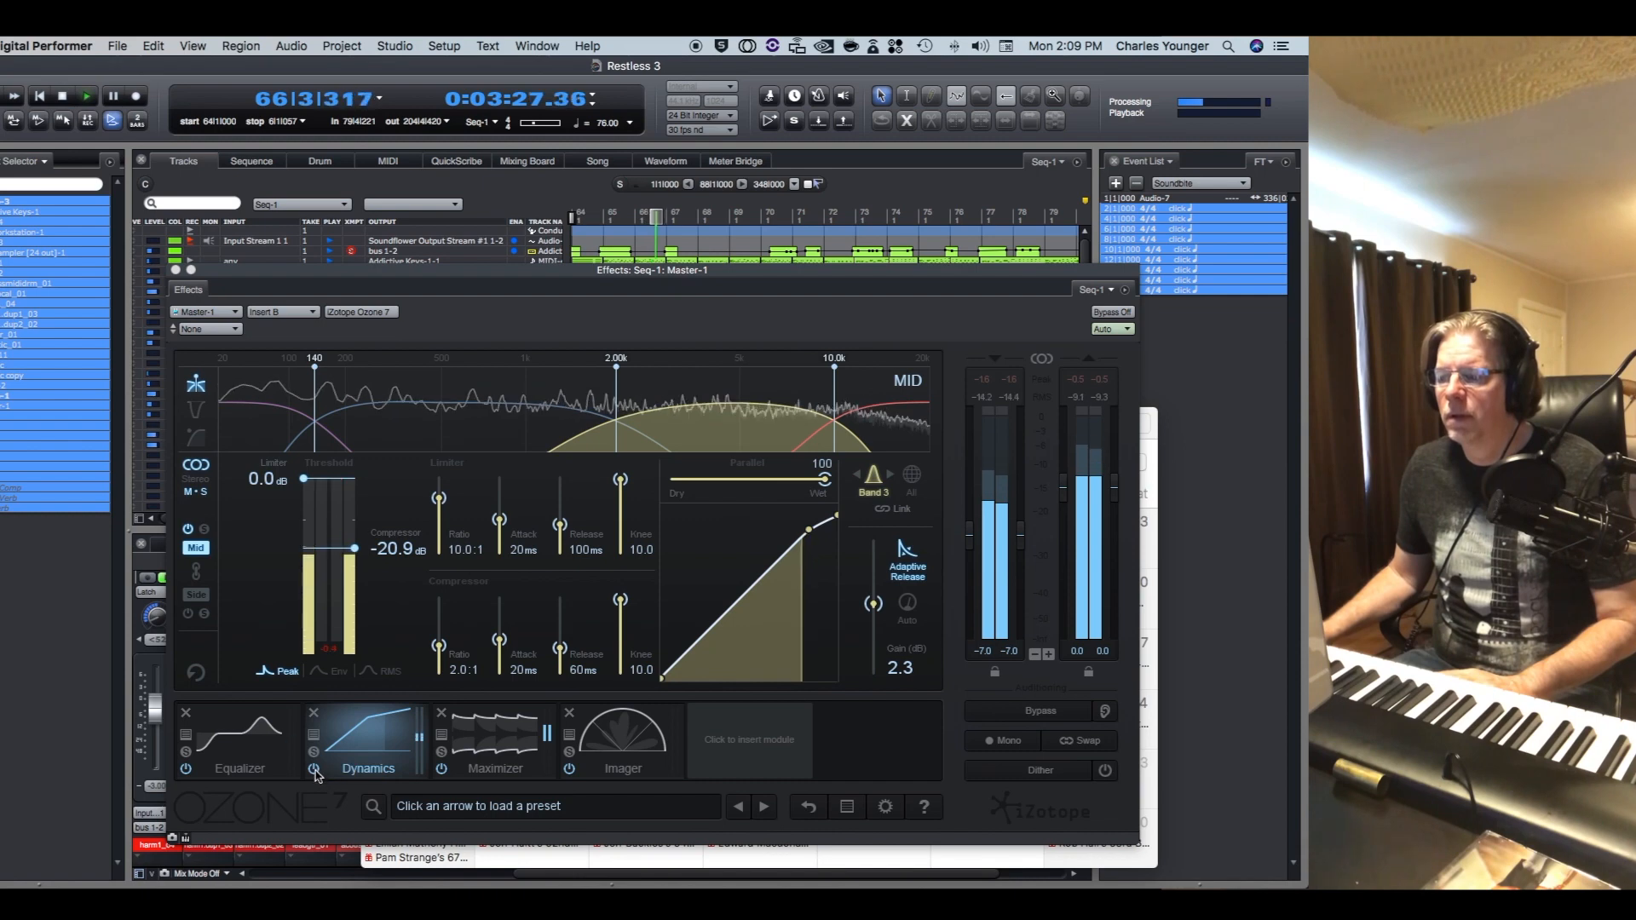
left_click(239, 741)
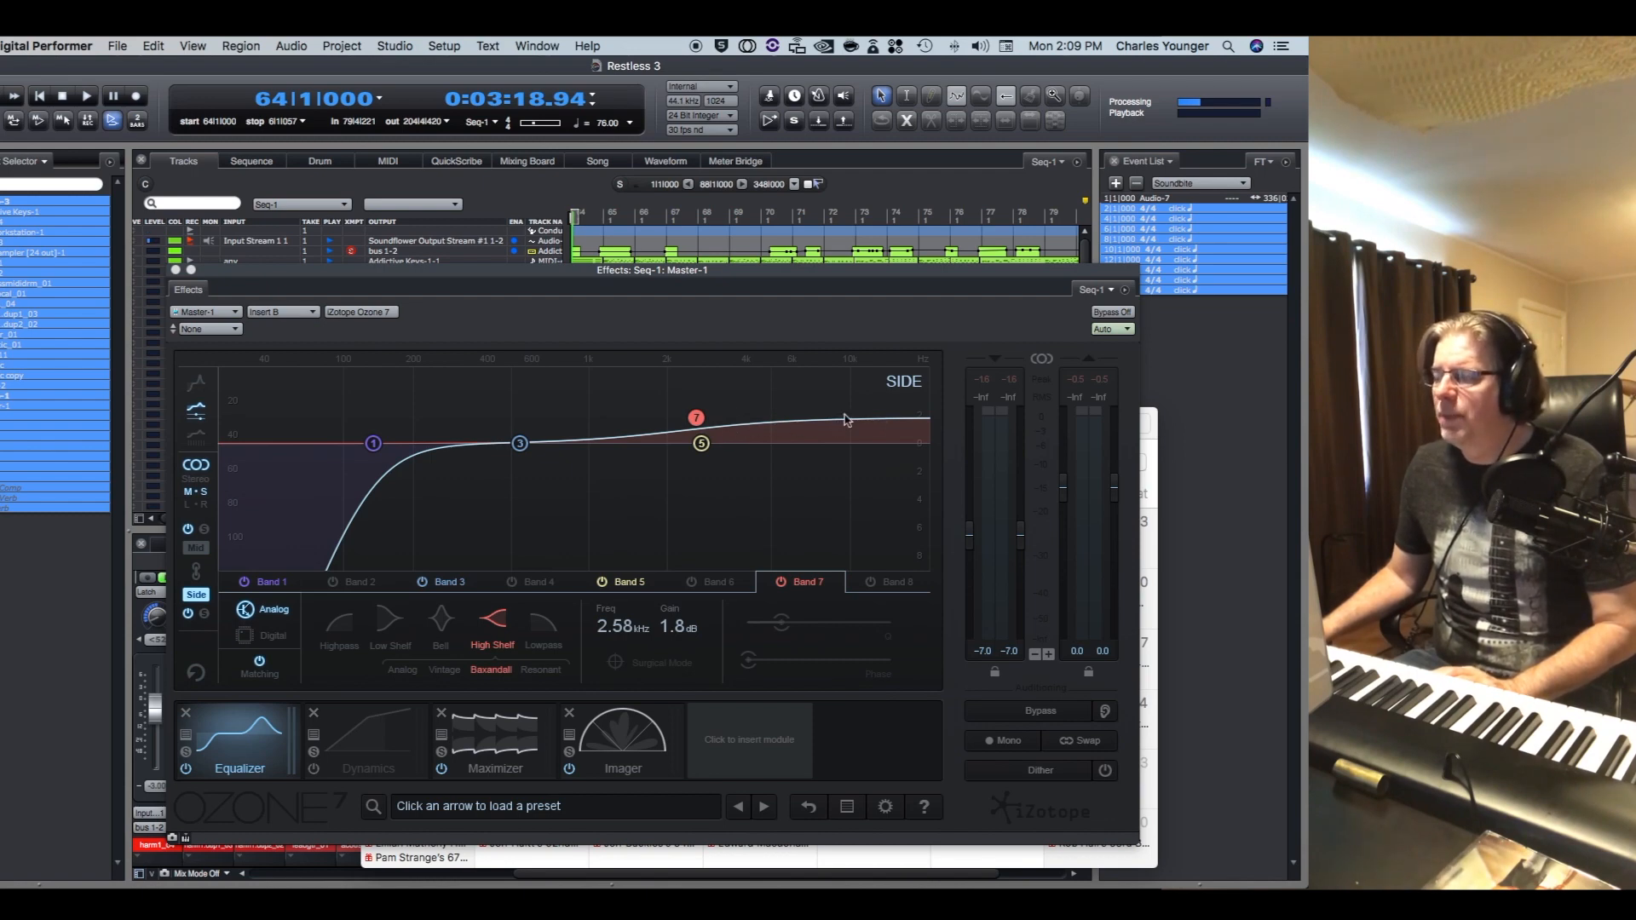
mouse_move(564, 511)
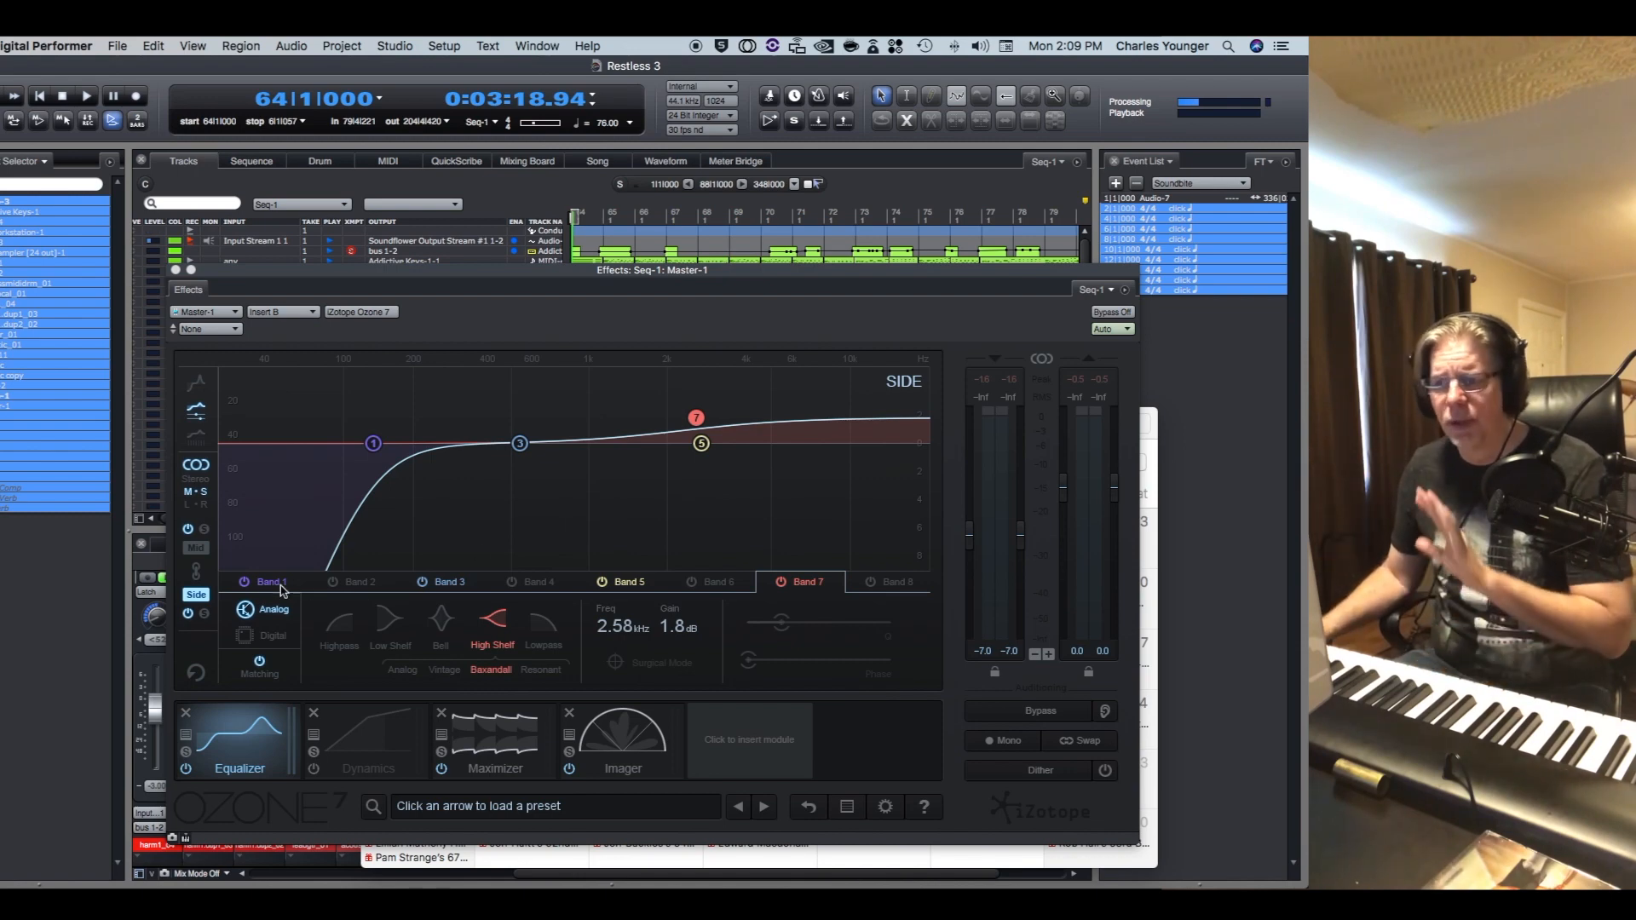
Show the mid compressor's Band 2 with 0.4 dB gain and -21.5 dB threshold
left_click(368, 741)
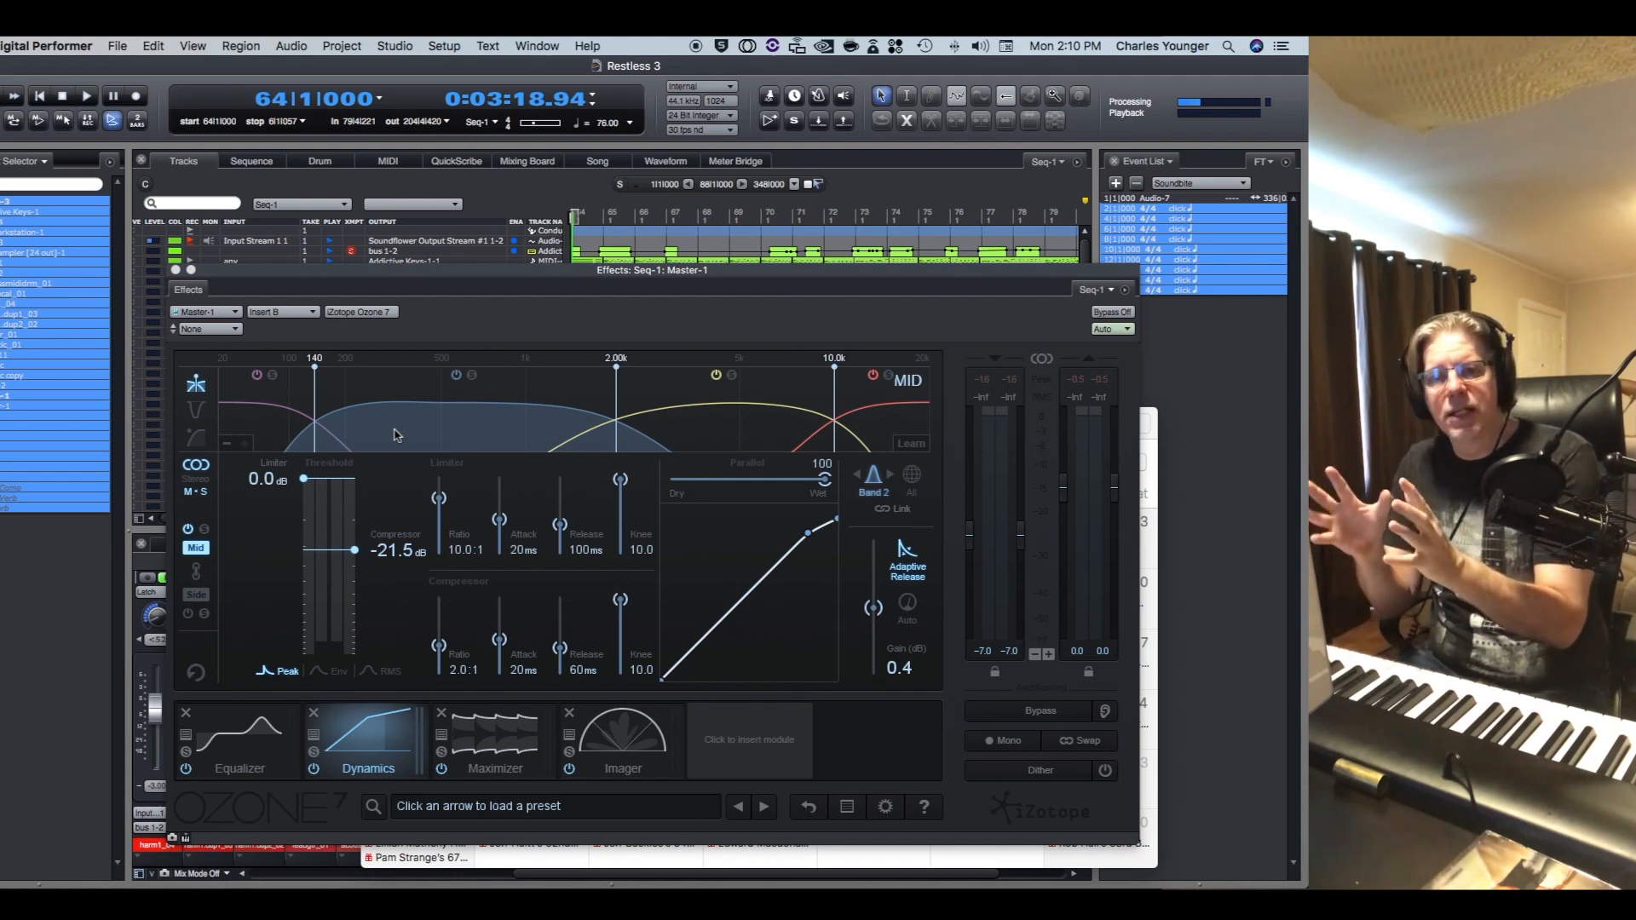
mouse_move(211, 501)
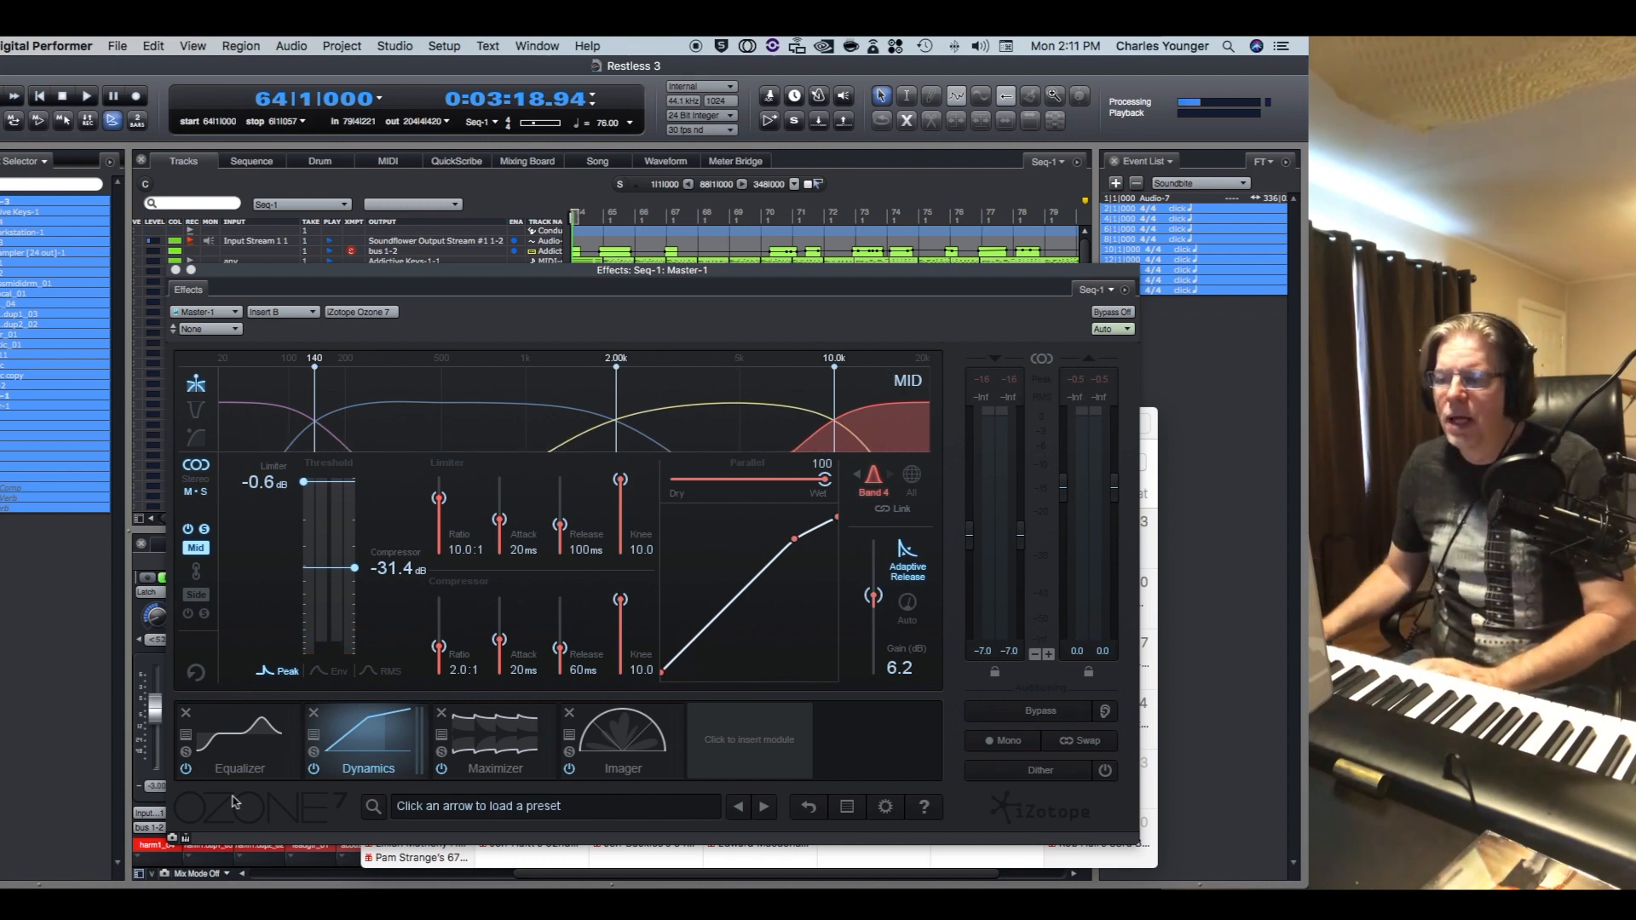
Review the side EQ curve, then return to the mid band 4 compressor (-31.4 dB threshold, 2:1, 6.2 dB gain)
left_click(239, 737)
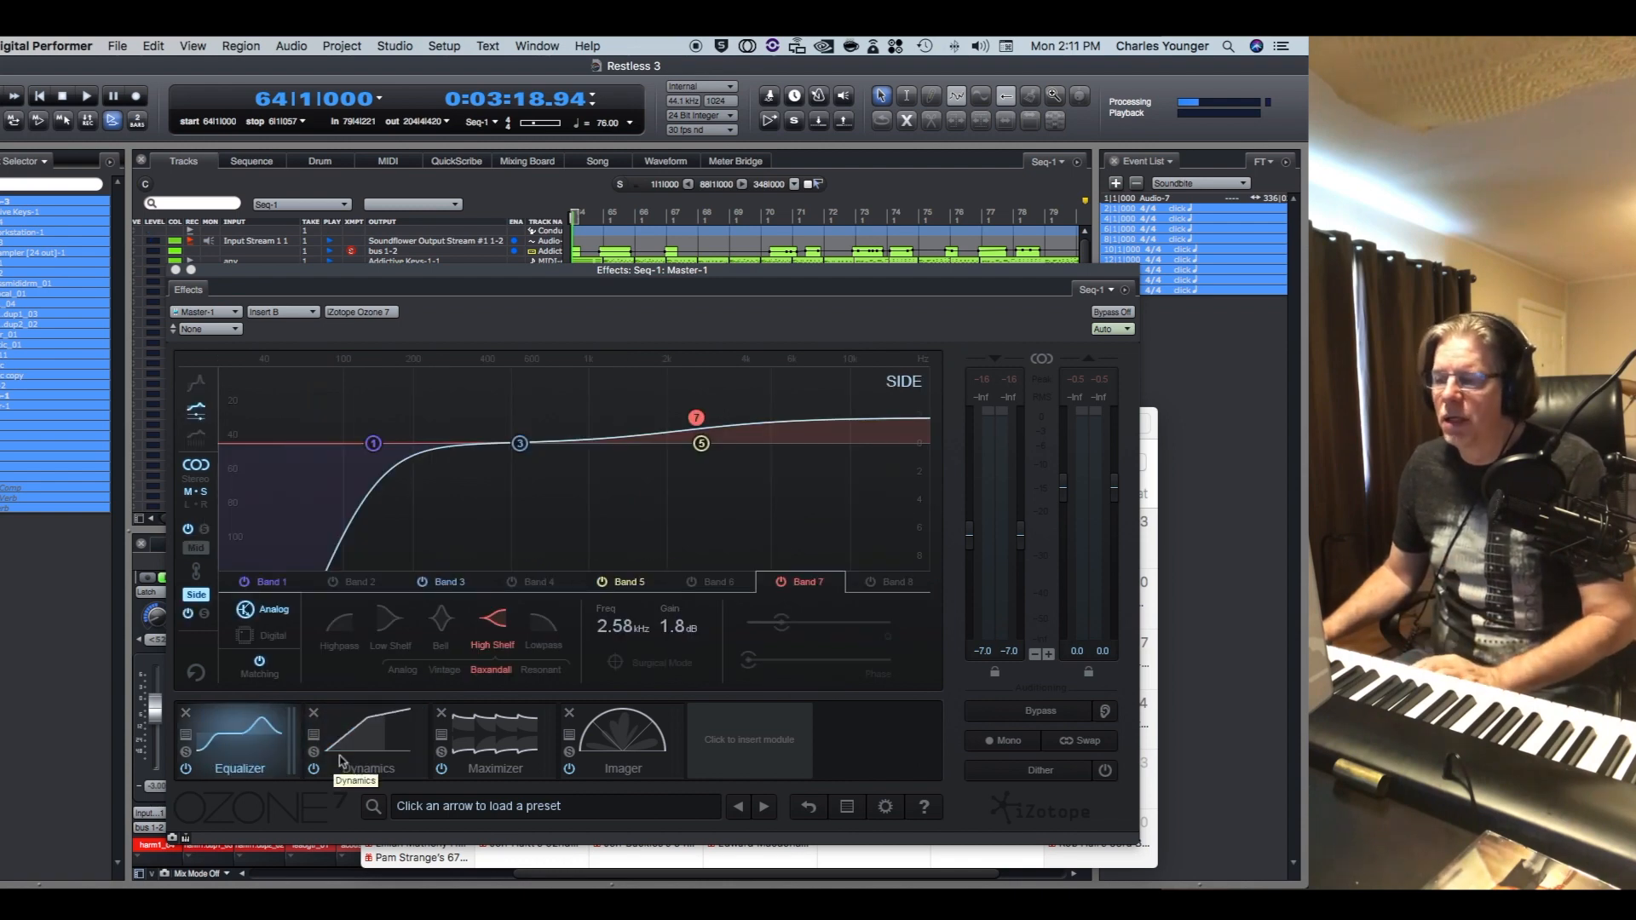
left_click(368, 741)
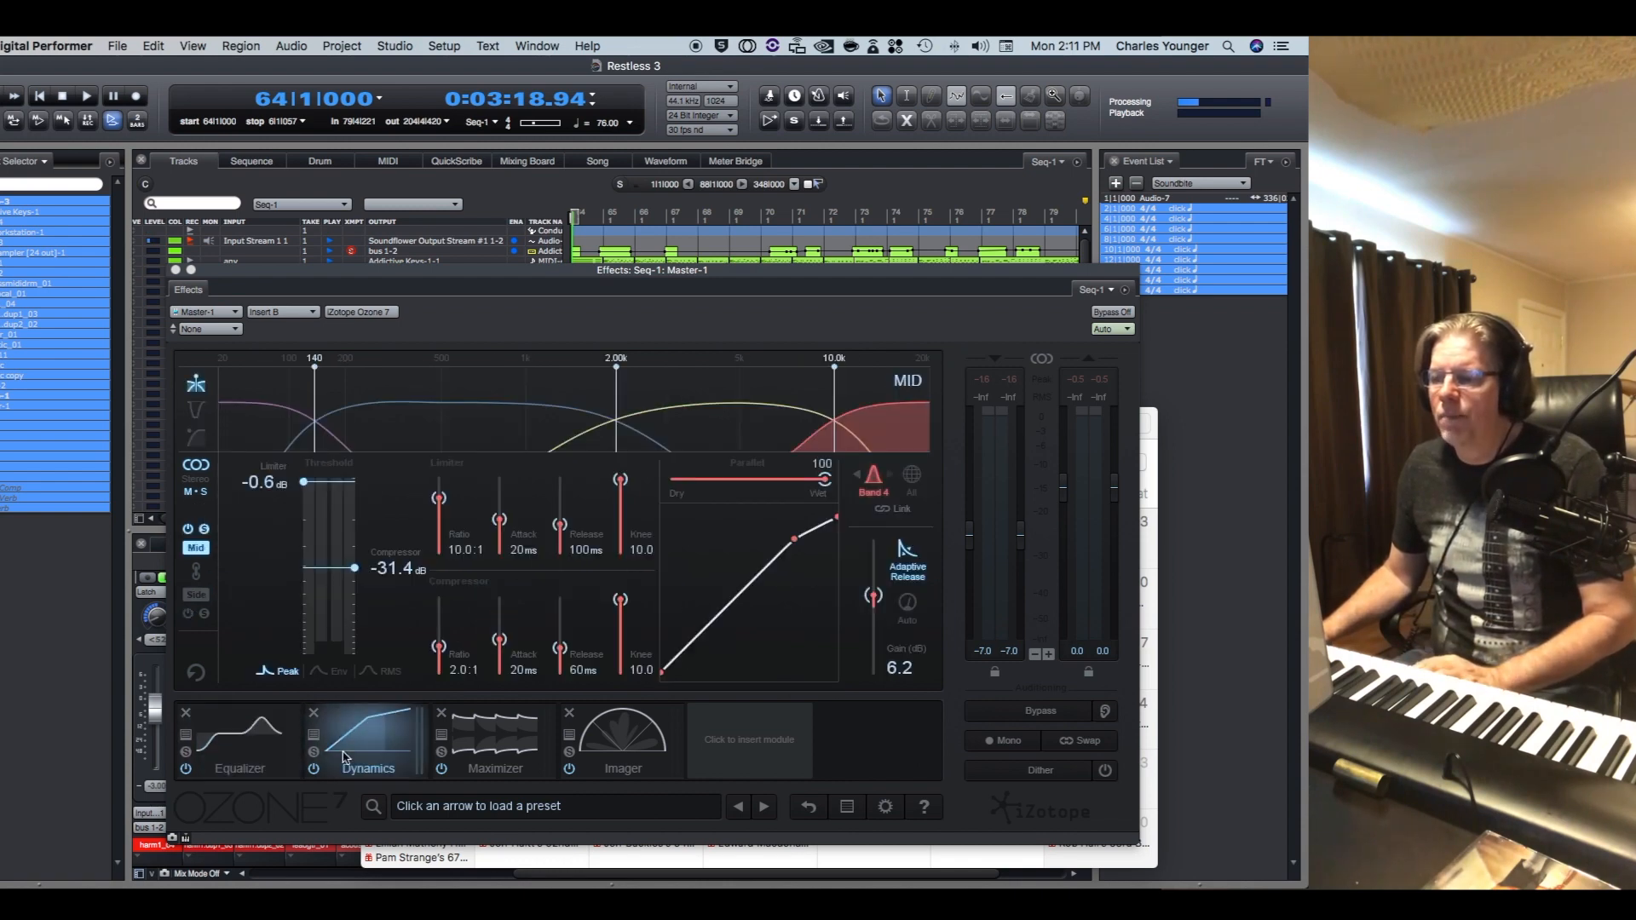